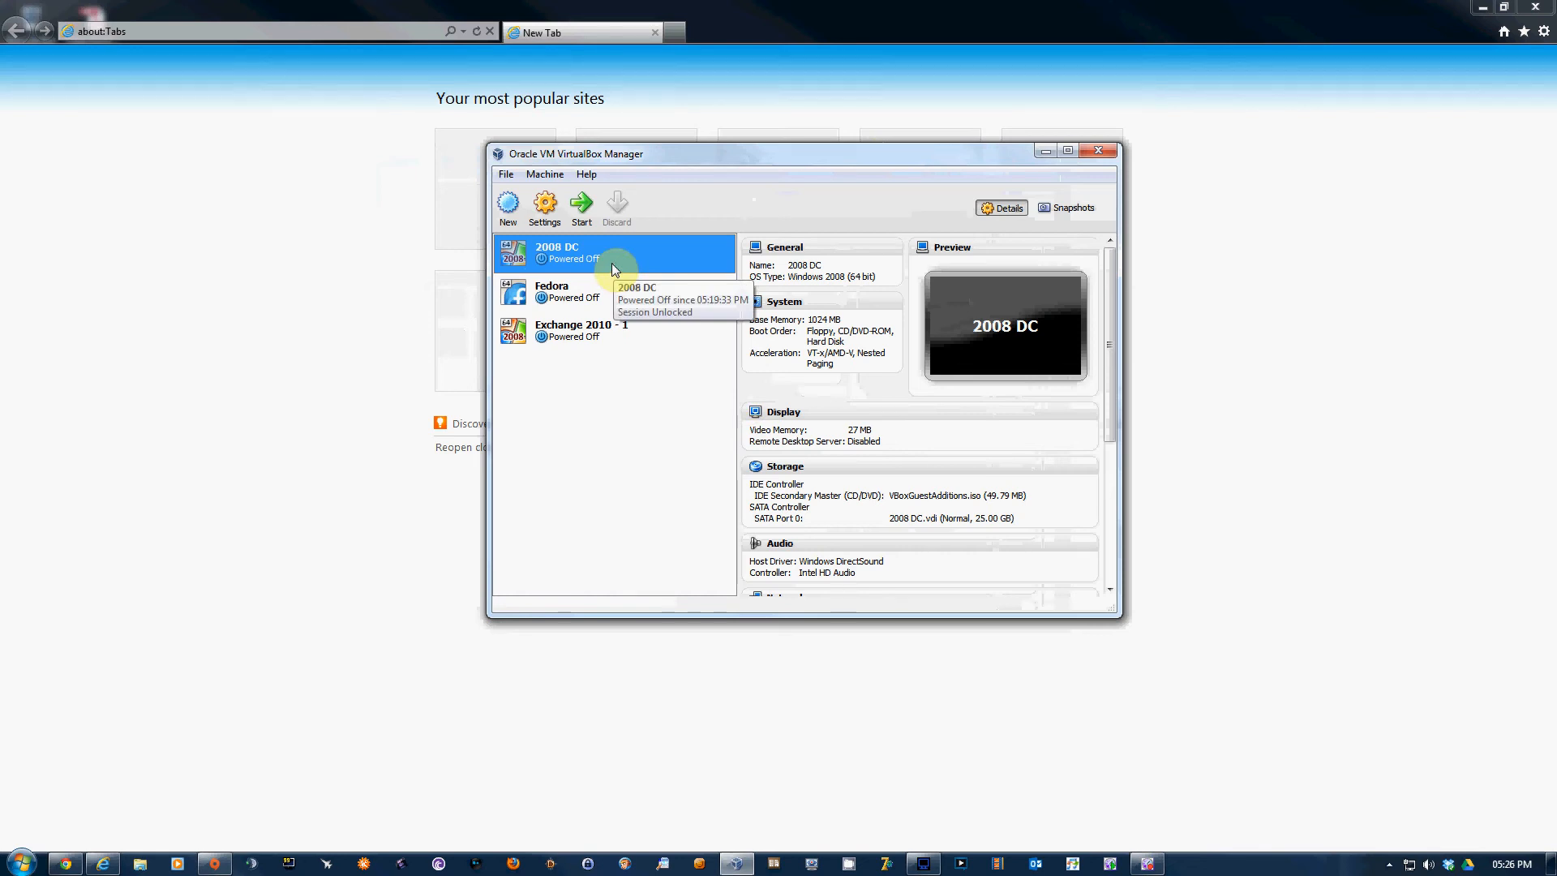
# - Bring up 2008 DC's network settings from its context menu
pyautogui.click(581, 331)
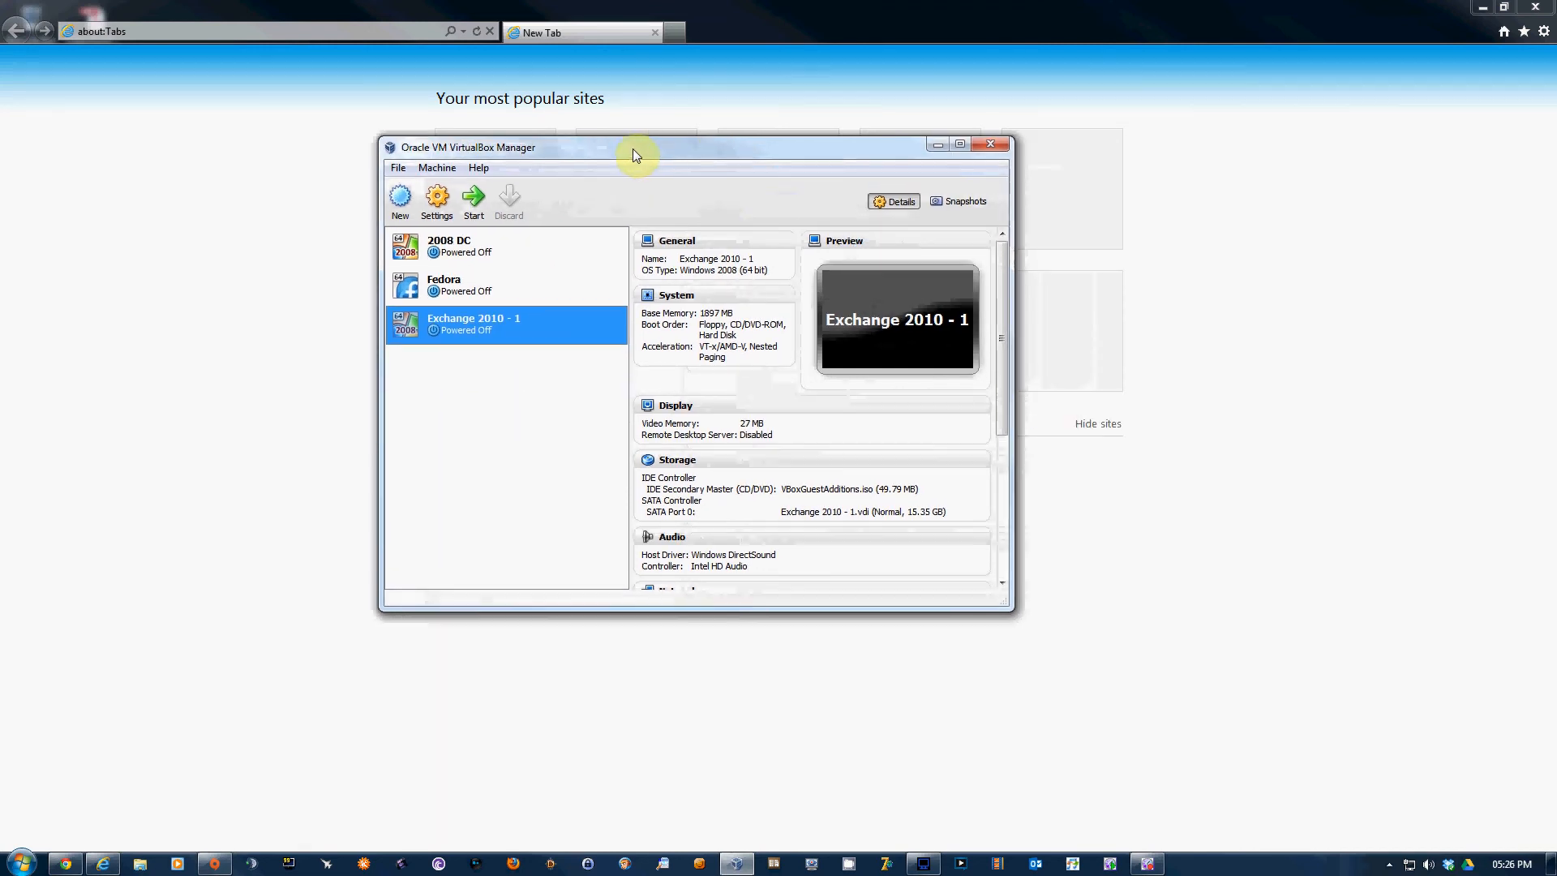
pyautogui.moveTo(515, 345)
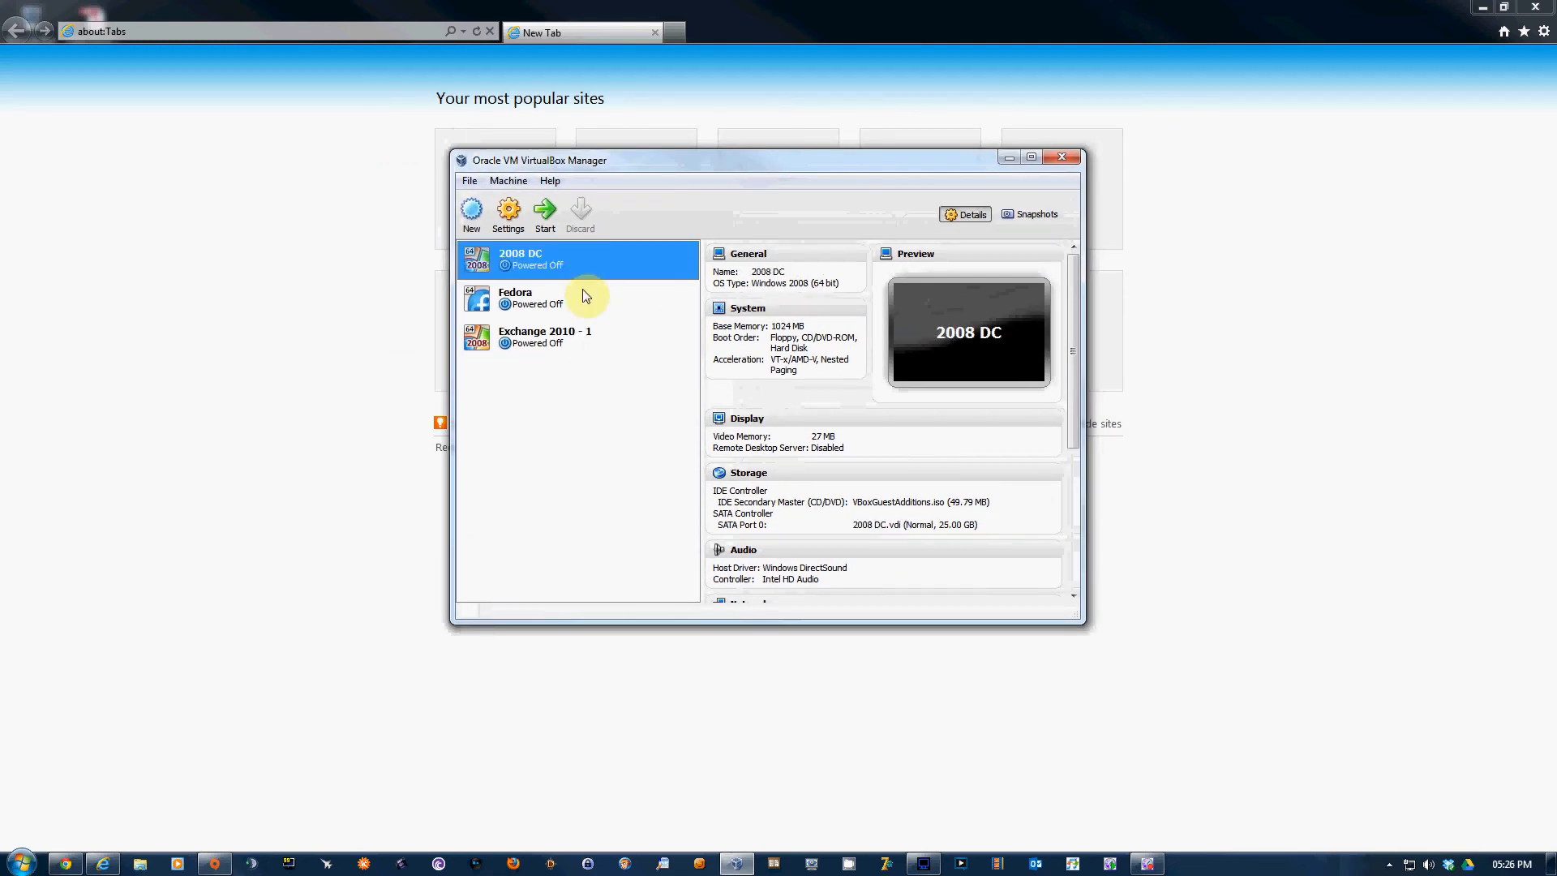
pyautogui.rightClick(521, 260)
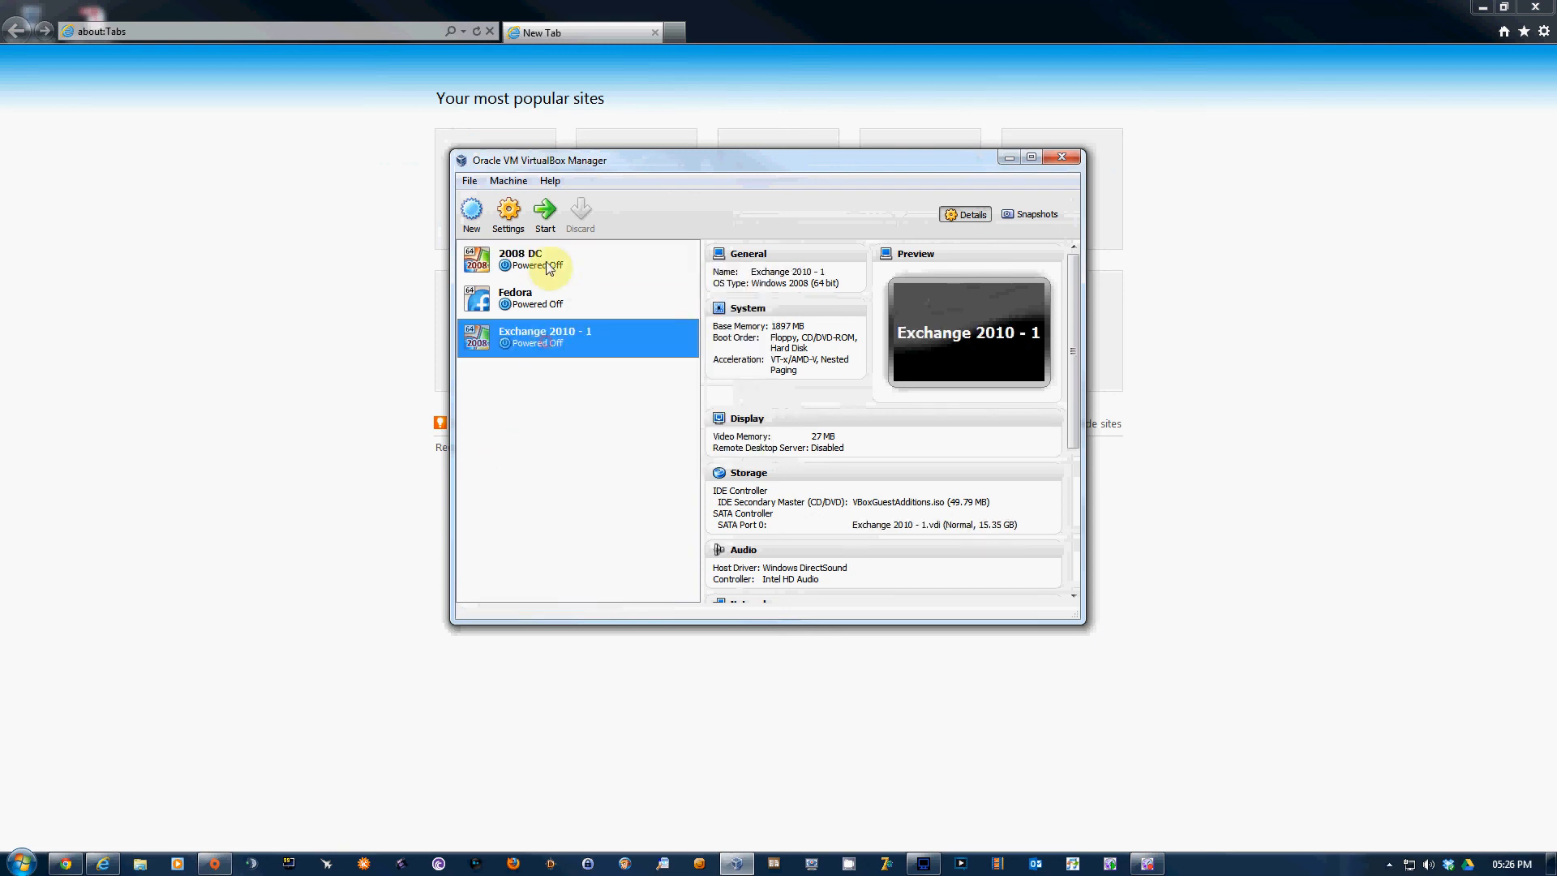
pyautogui.rightClick(521, 258)
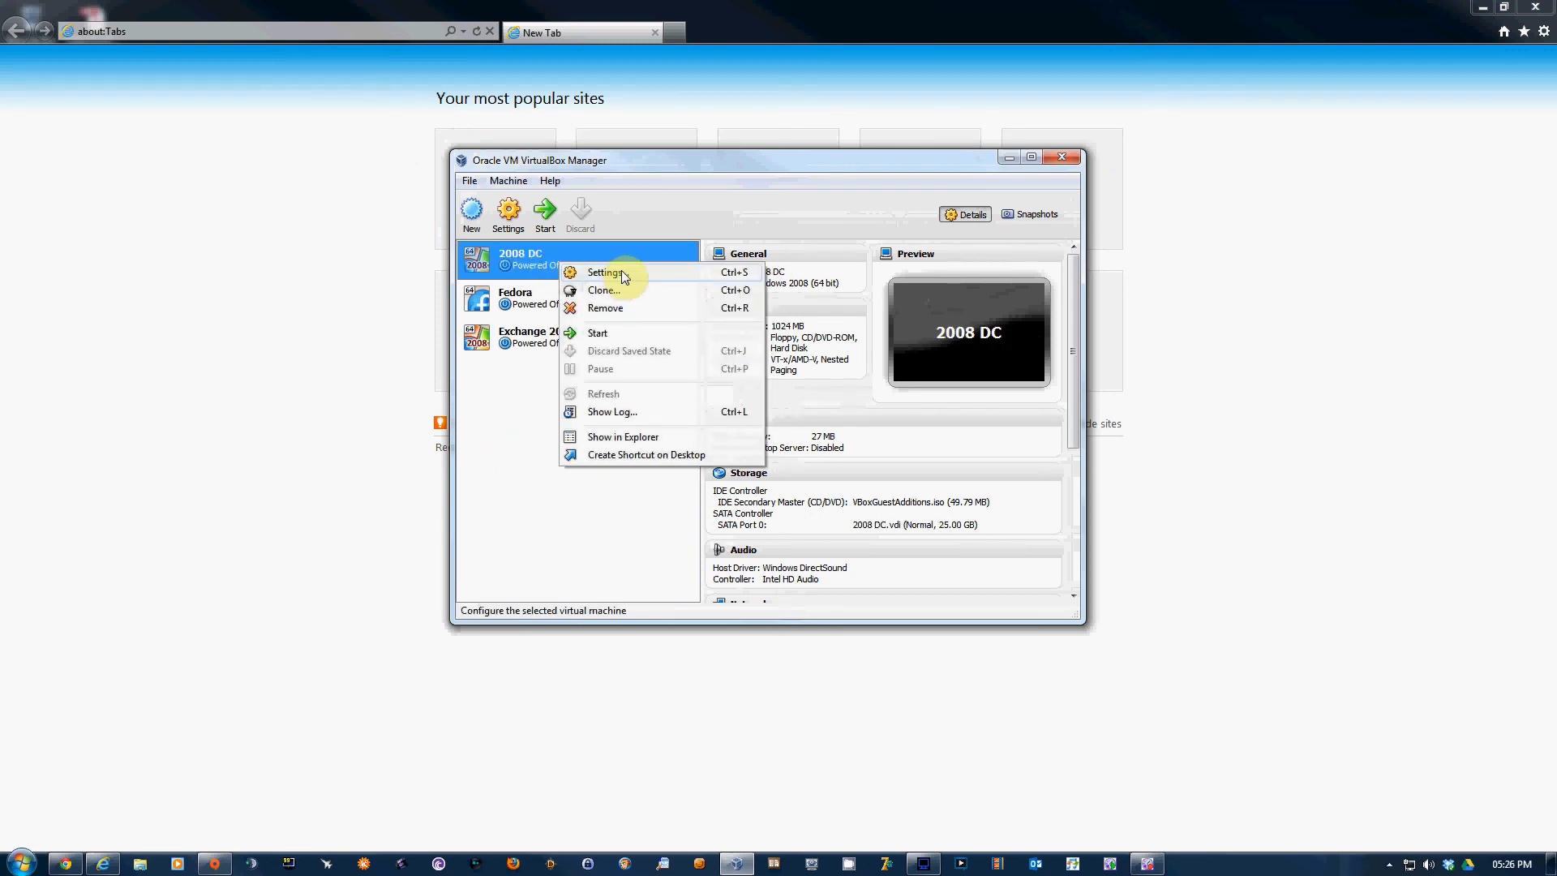
pyautogui.click(606, 273)
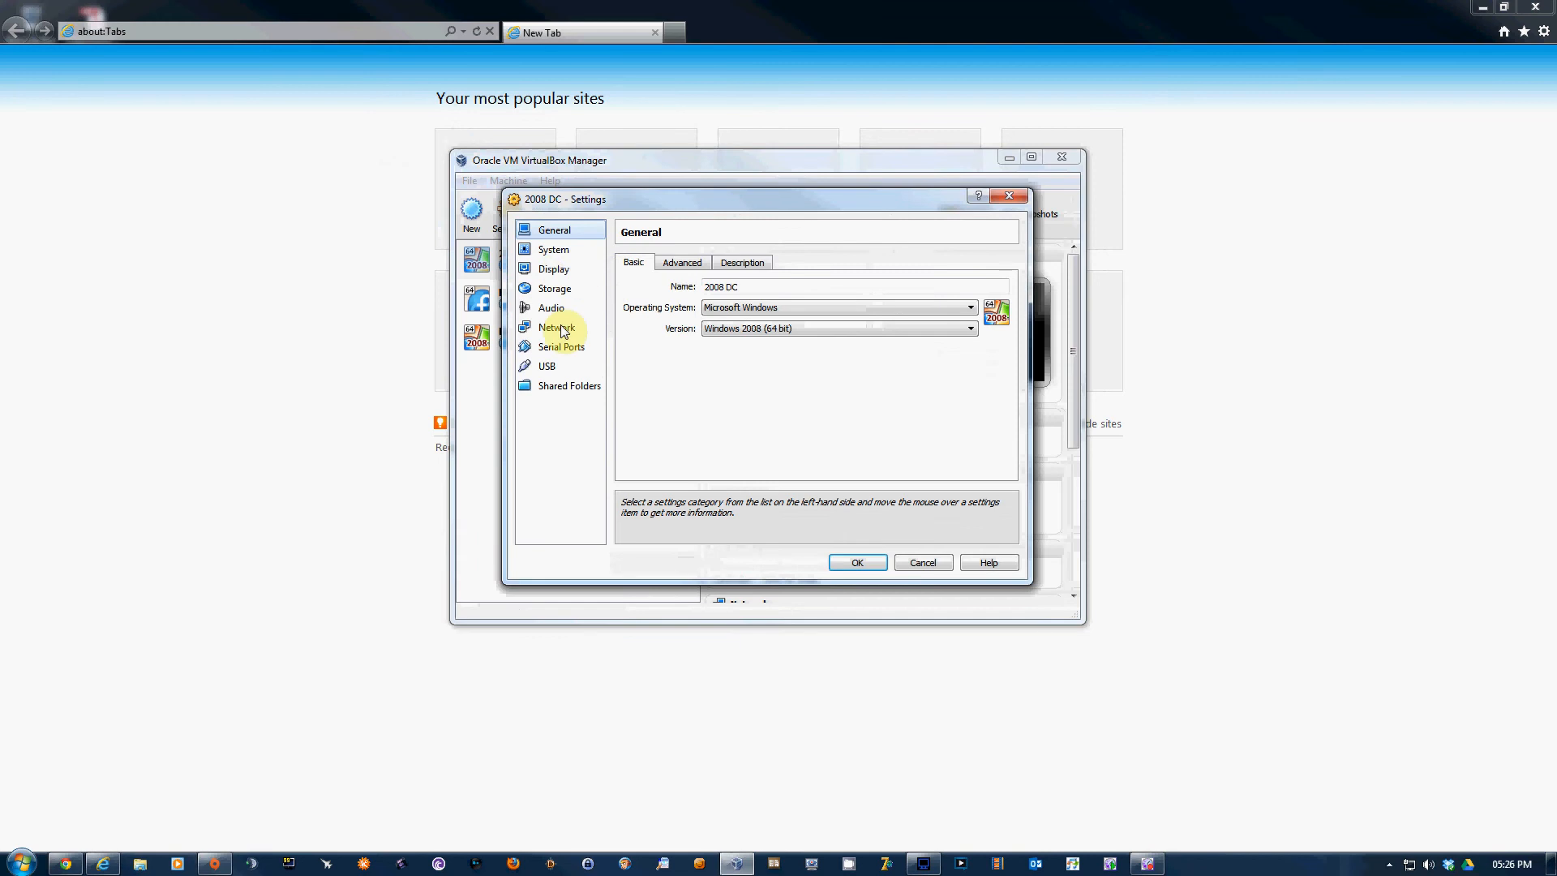
pyautogui.click(556, 327)
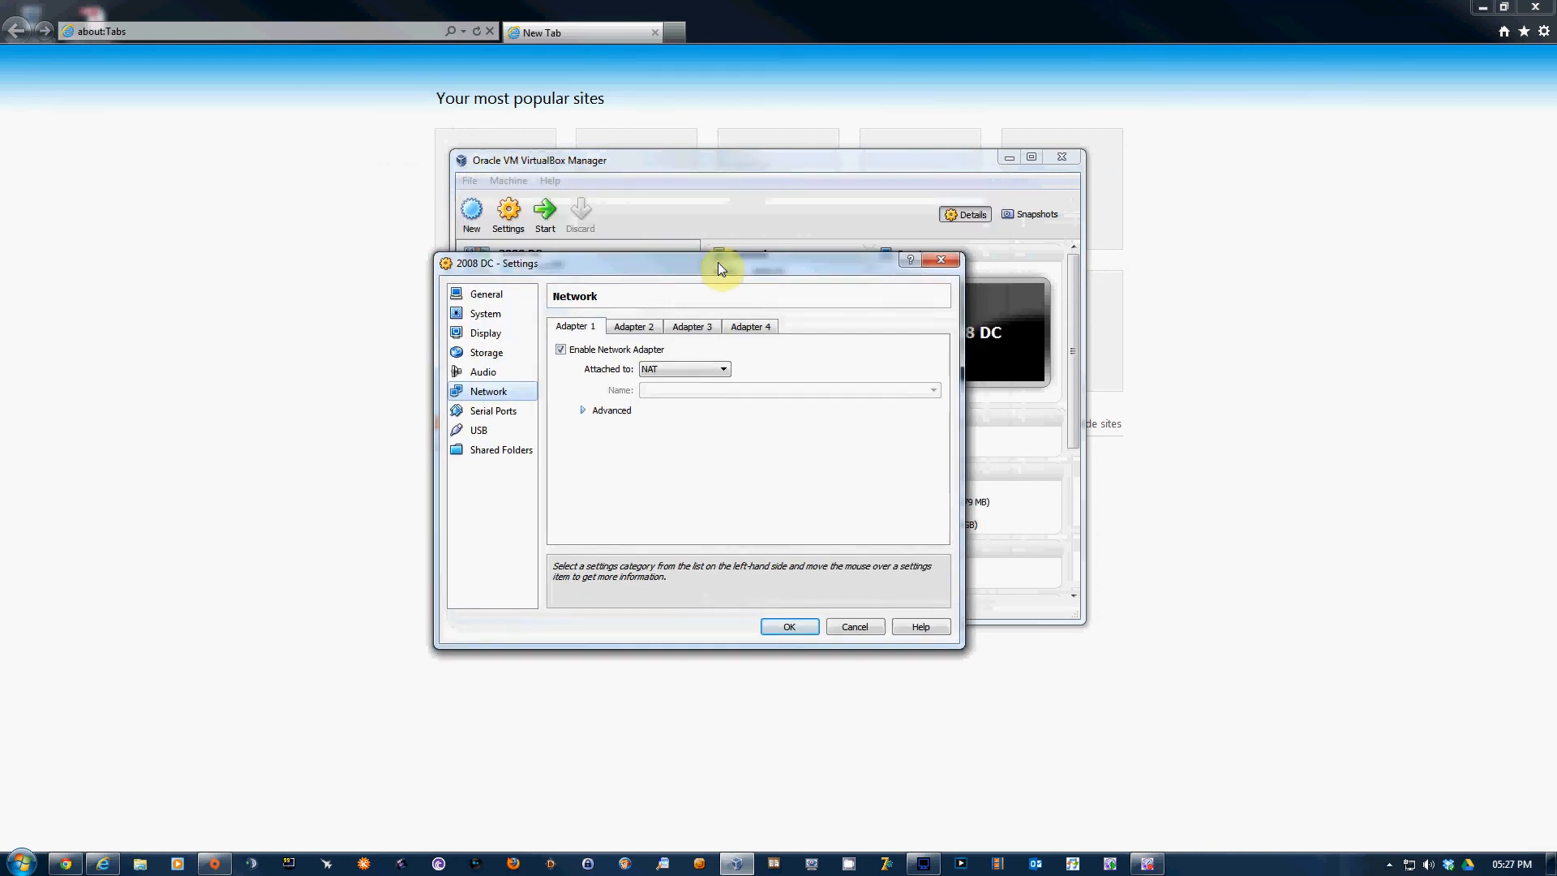
# - Attach 2008 DC's Adapter 2 to the VirtualBox Host-Only Ethernet Adapter and save
pyautogui.click(634, 327)
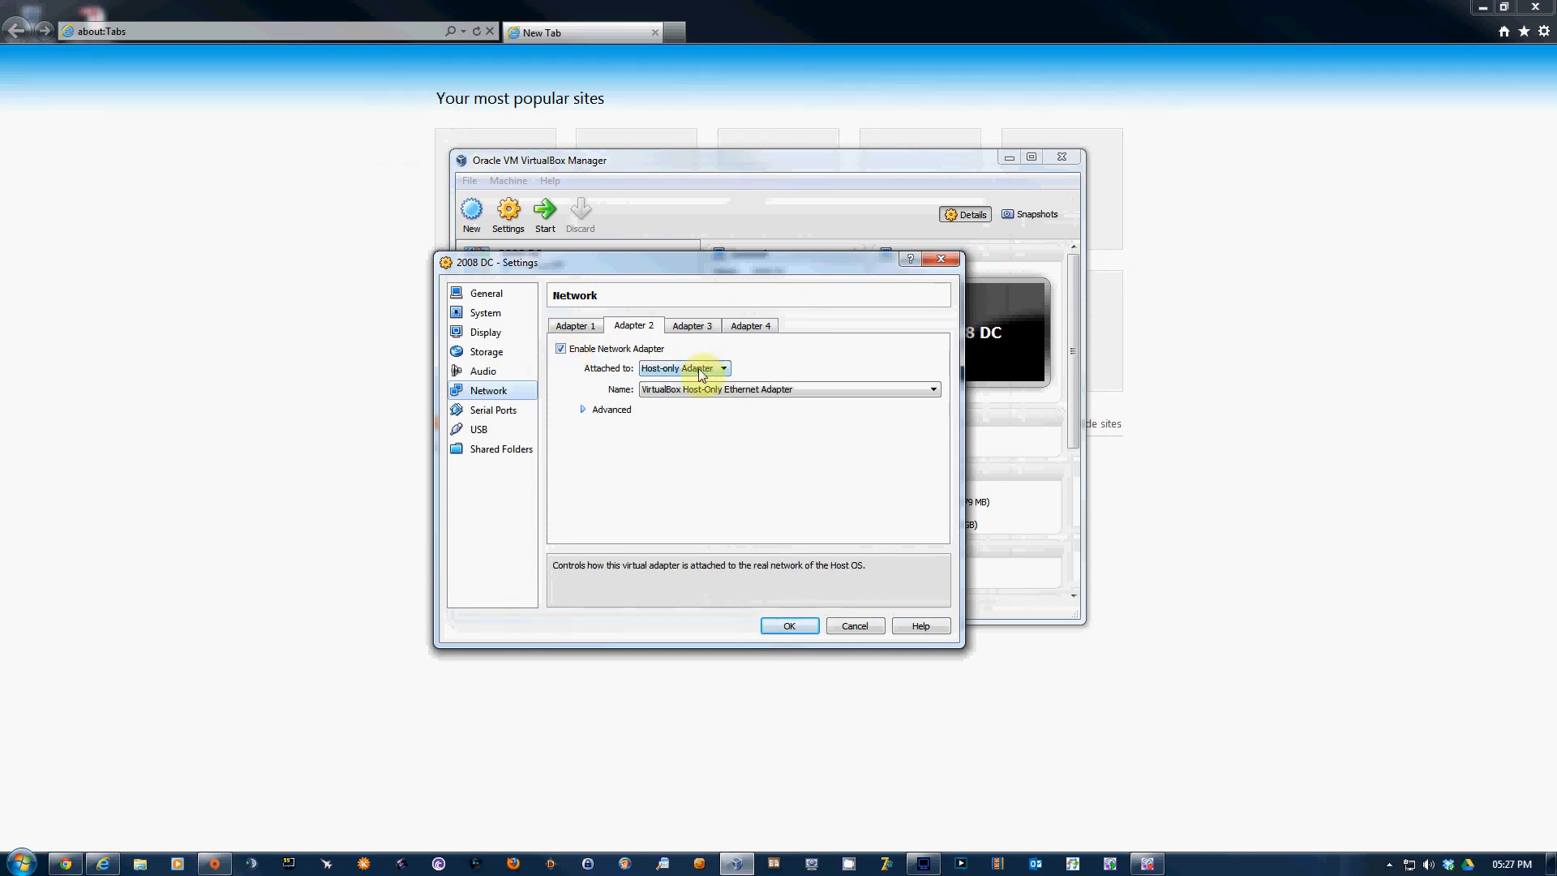
pyautogui.click(724, 368)
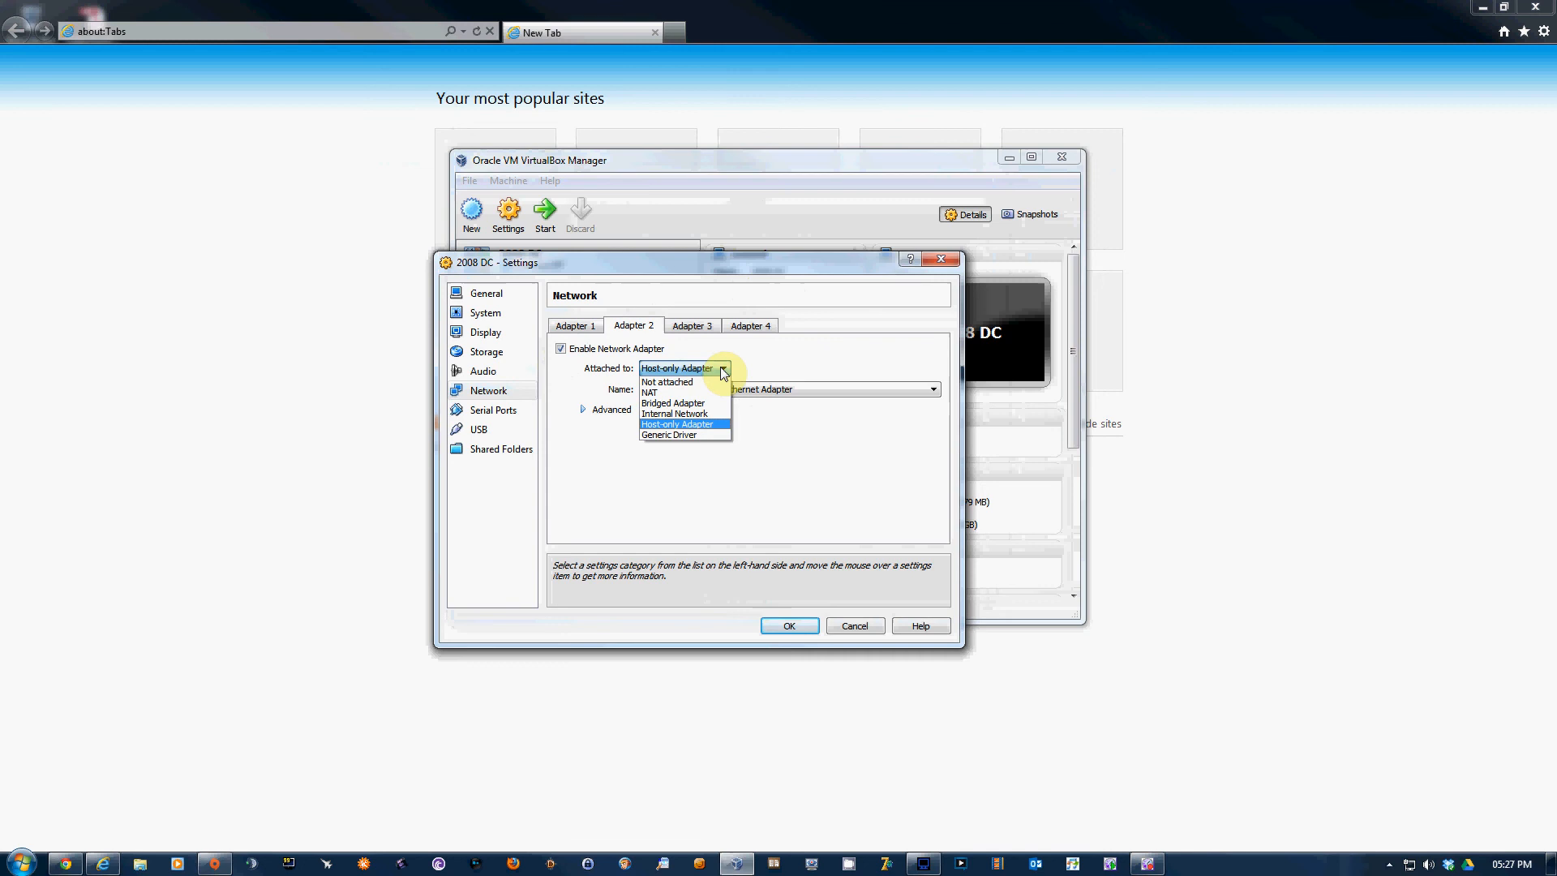
pyautogui.moveTo(715, 403)
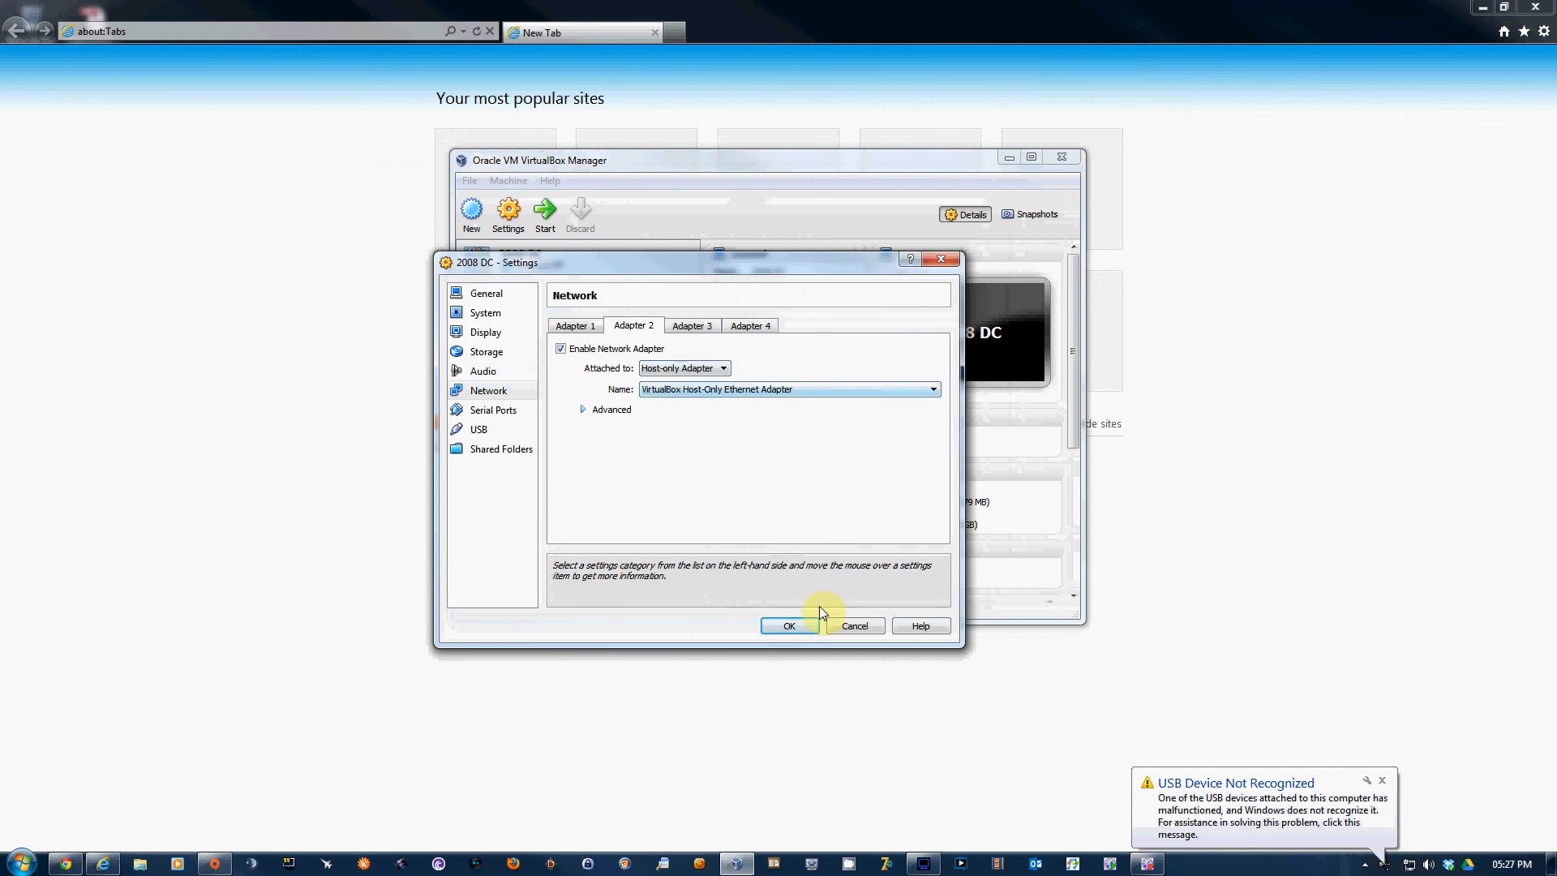
pyautogui.click(789, 626)
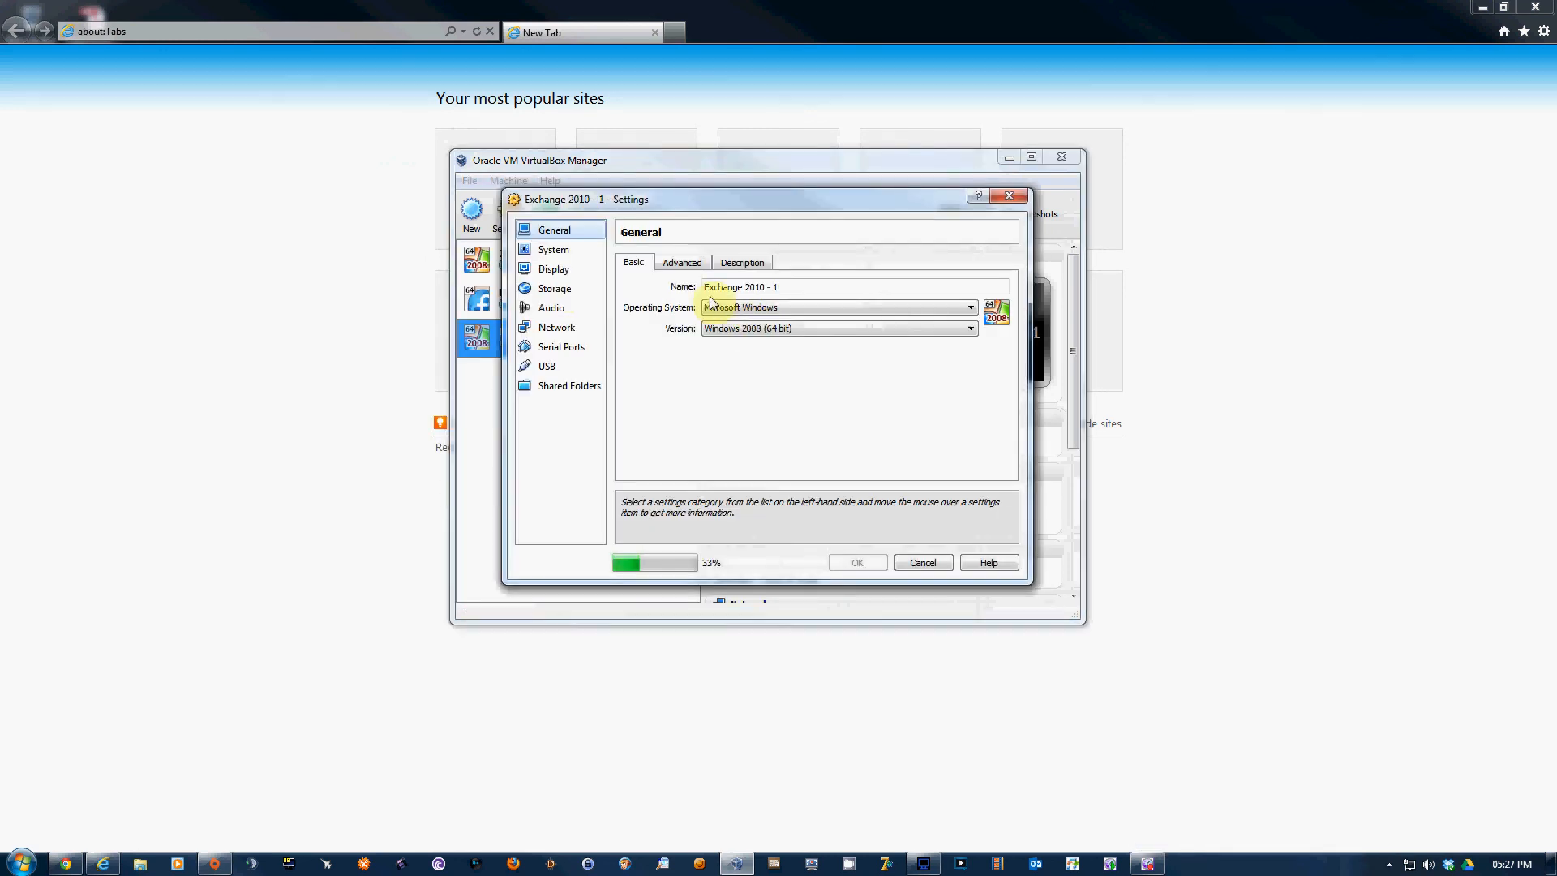
pyautogui.click(556, 327)
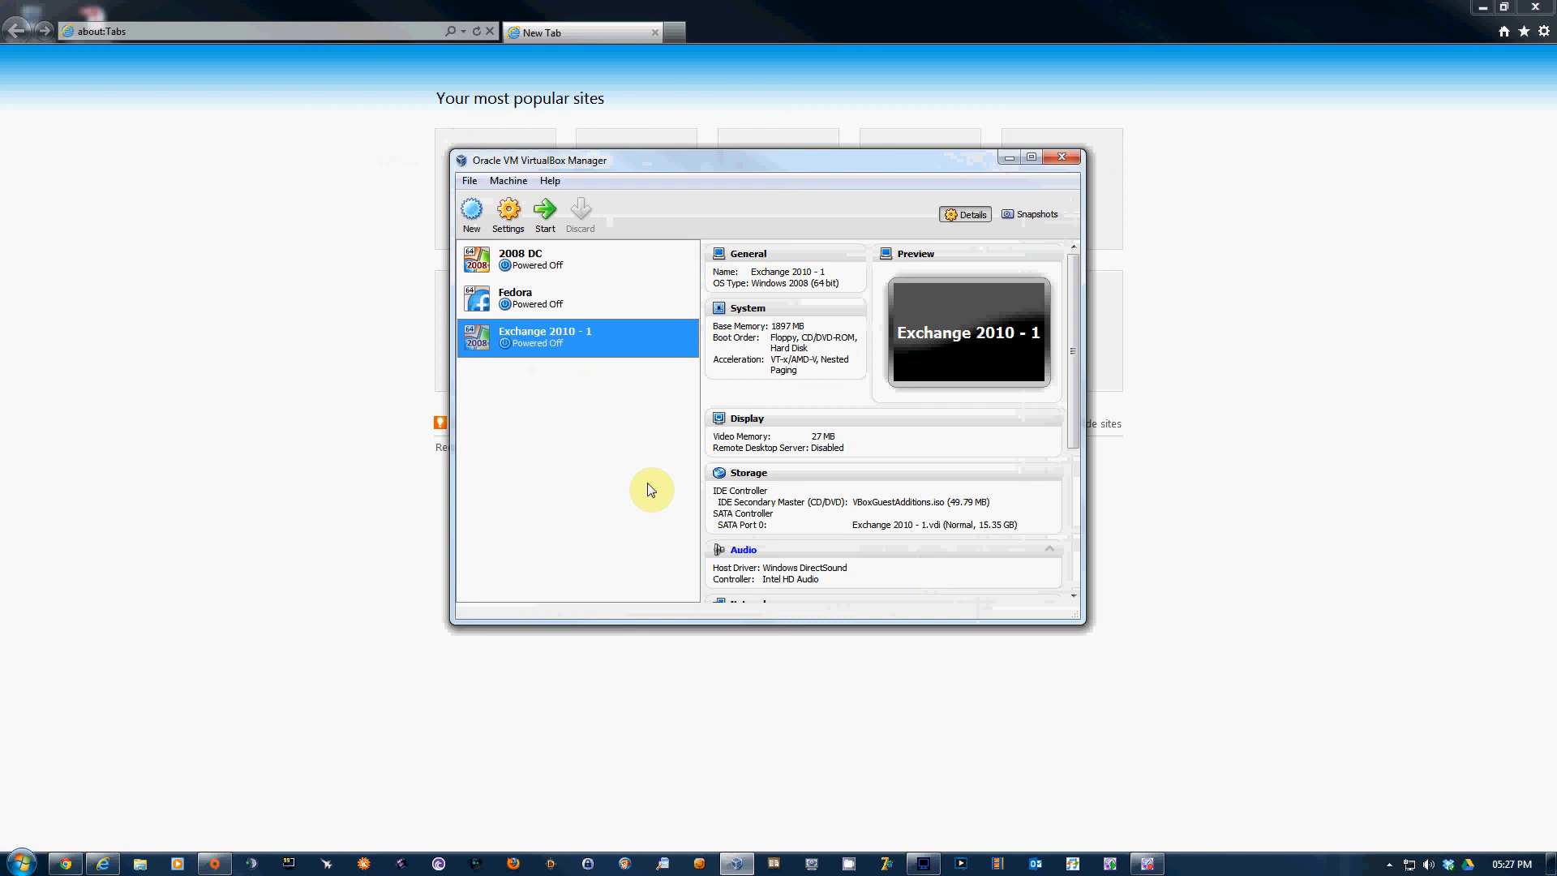
pyautogui.click(519, 258)
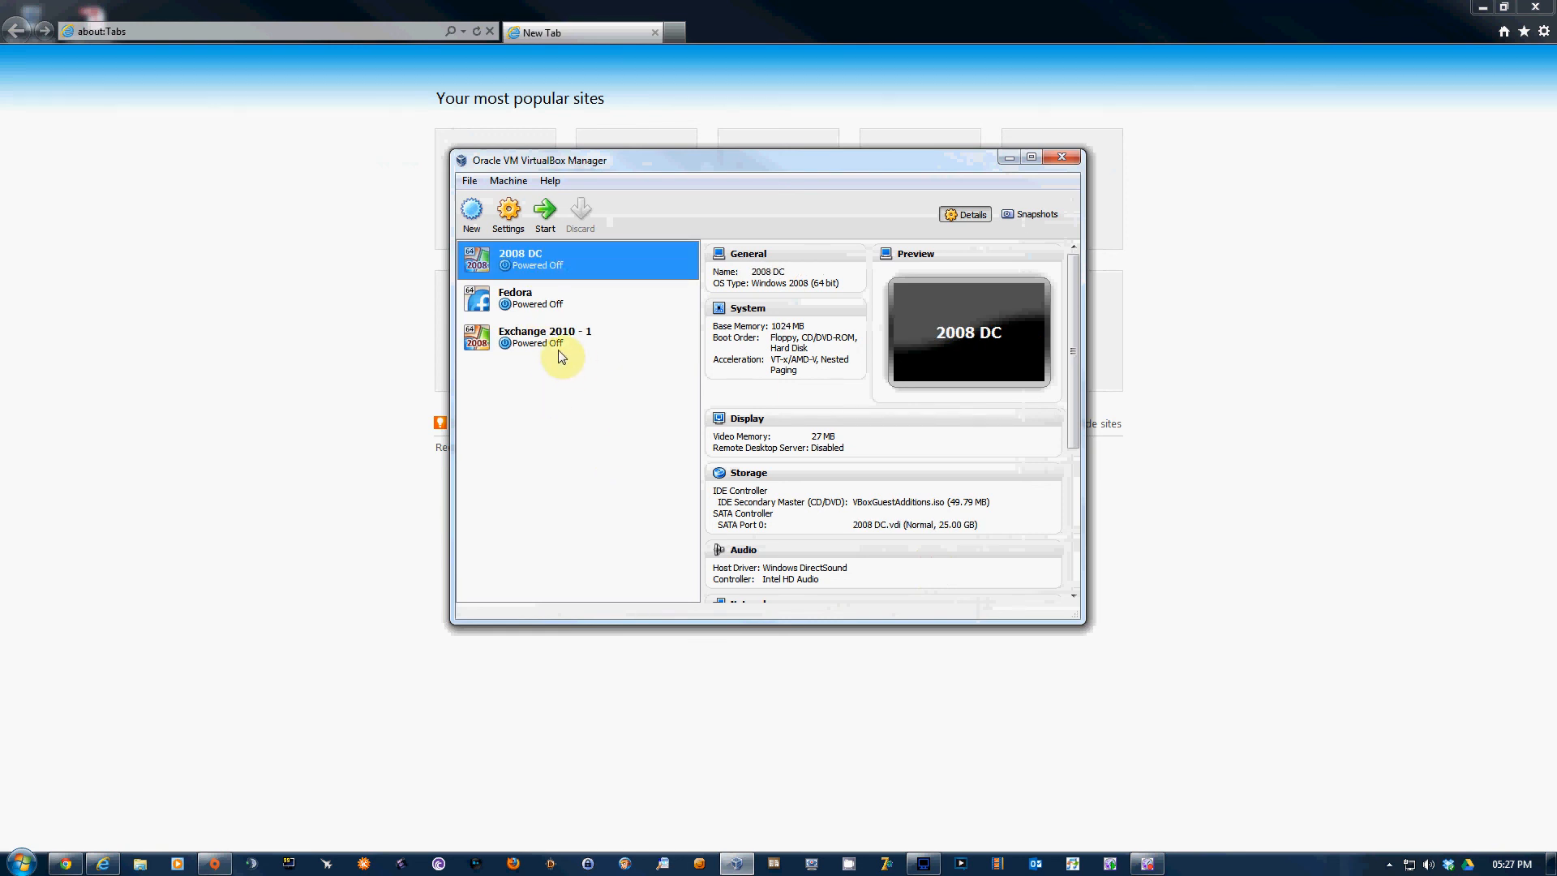
pyautogui.click(508, 212)
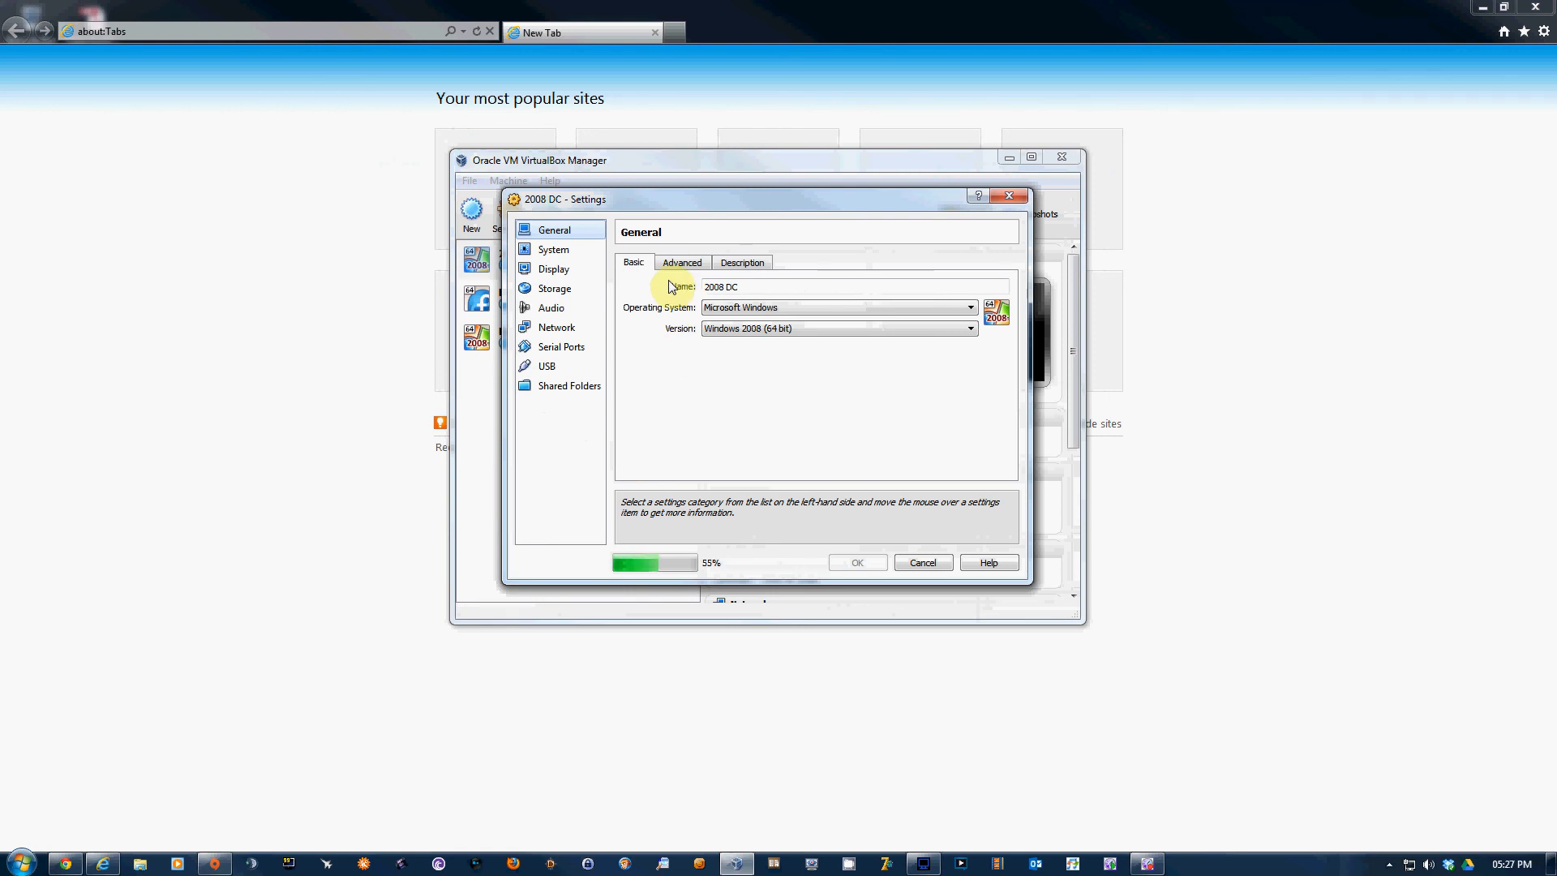
pyautogui.click(557, 328)
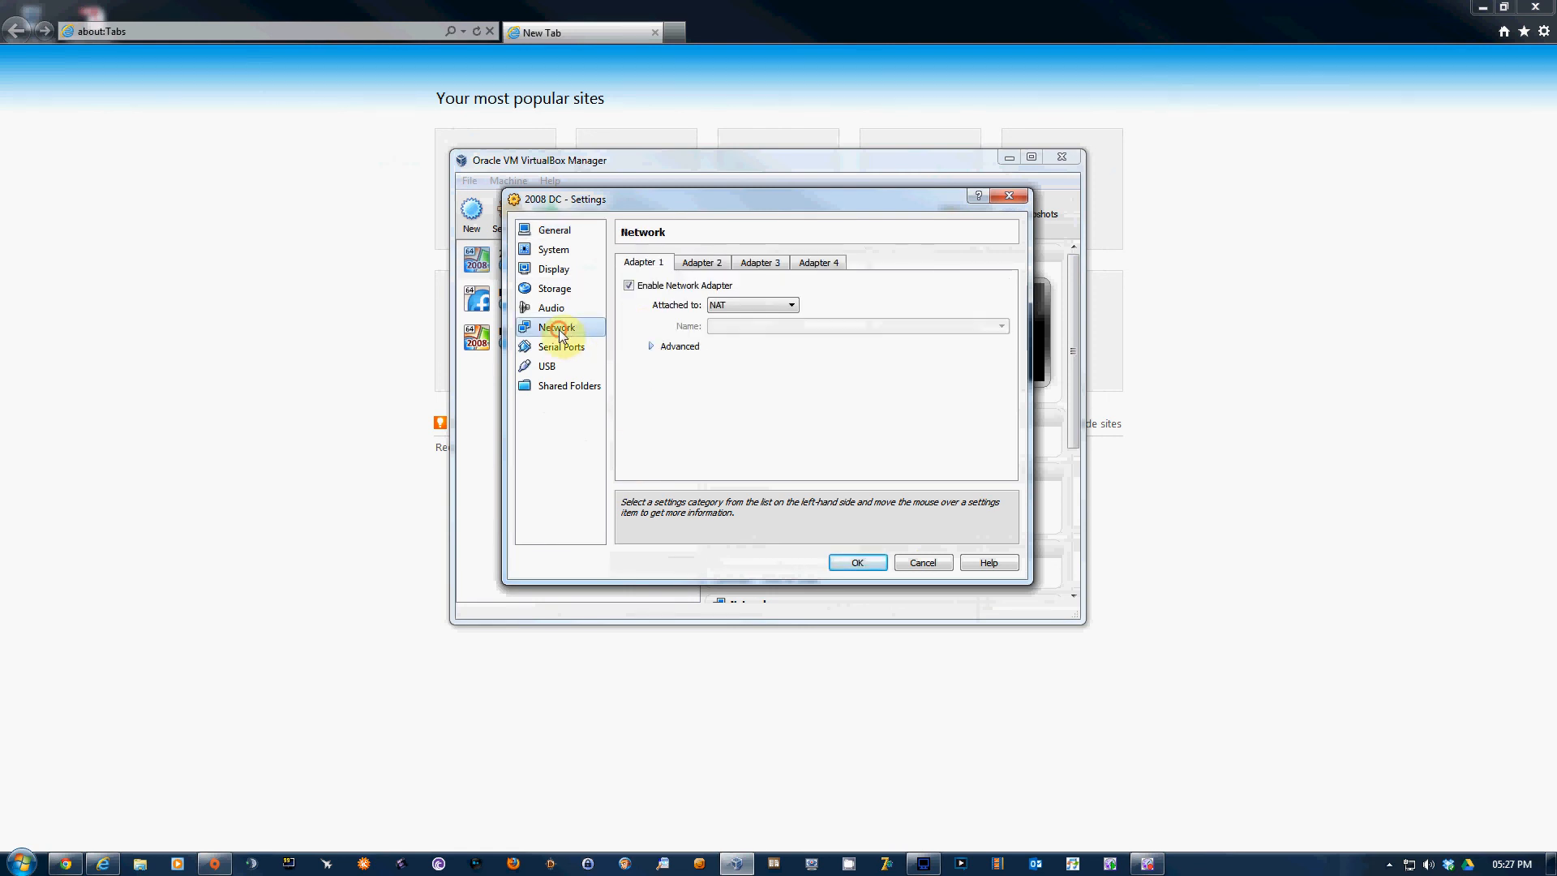
pyautogui.click(701, 262)
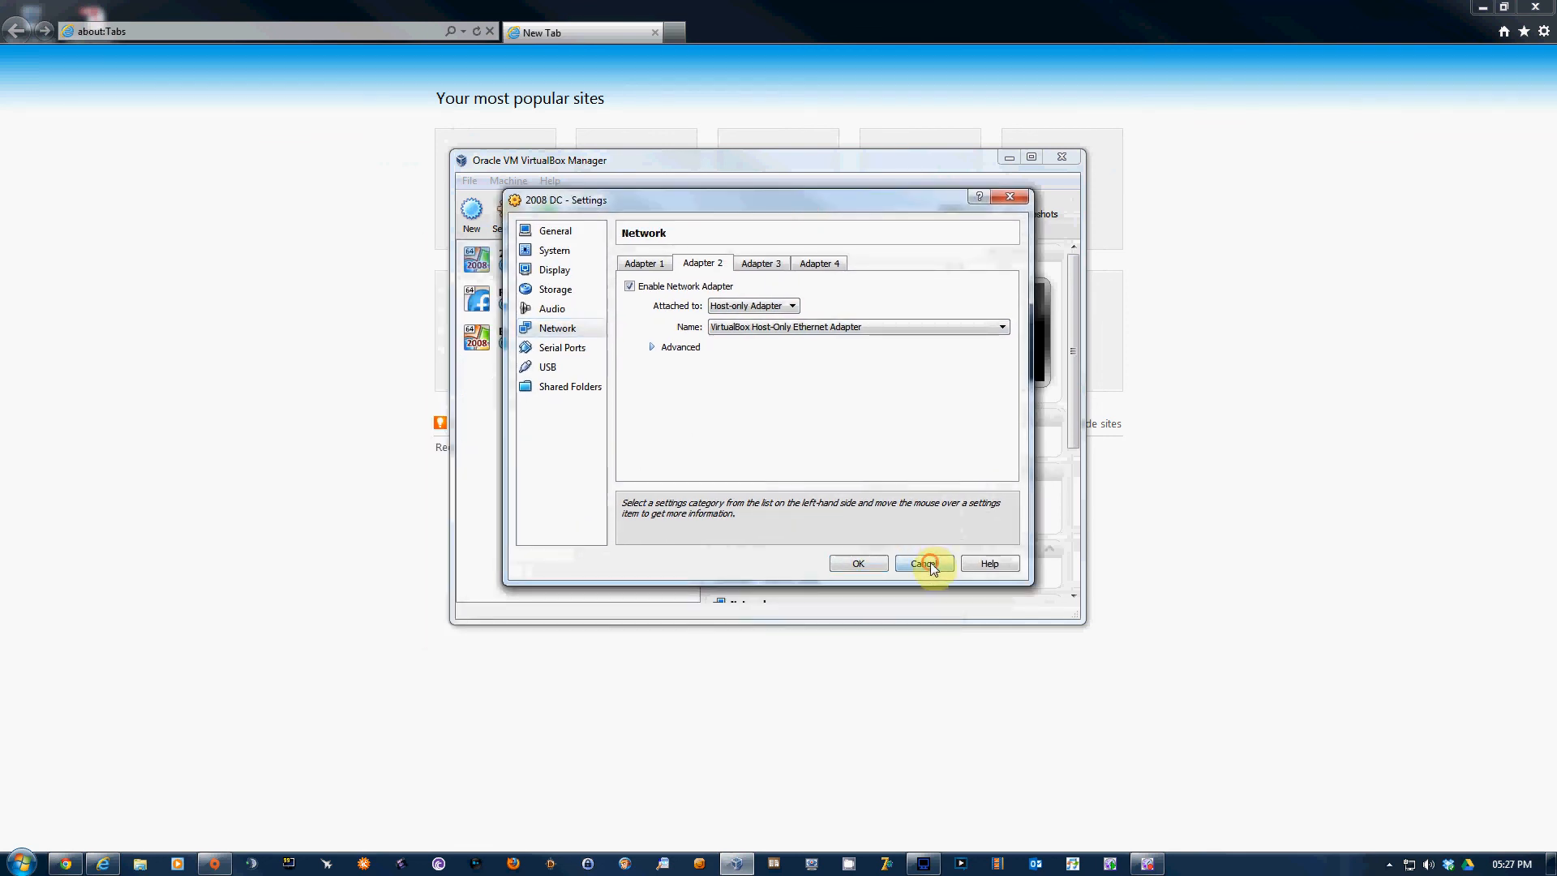
pyautogui.click(921, 563)
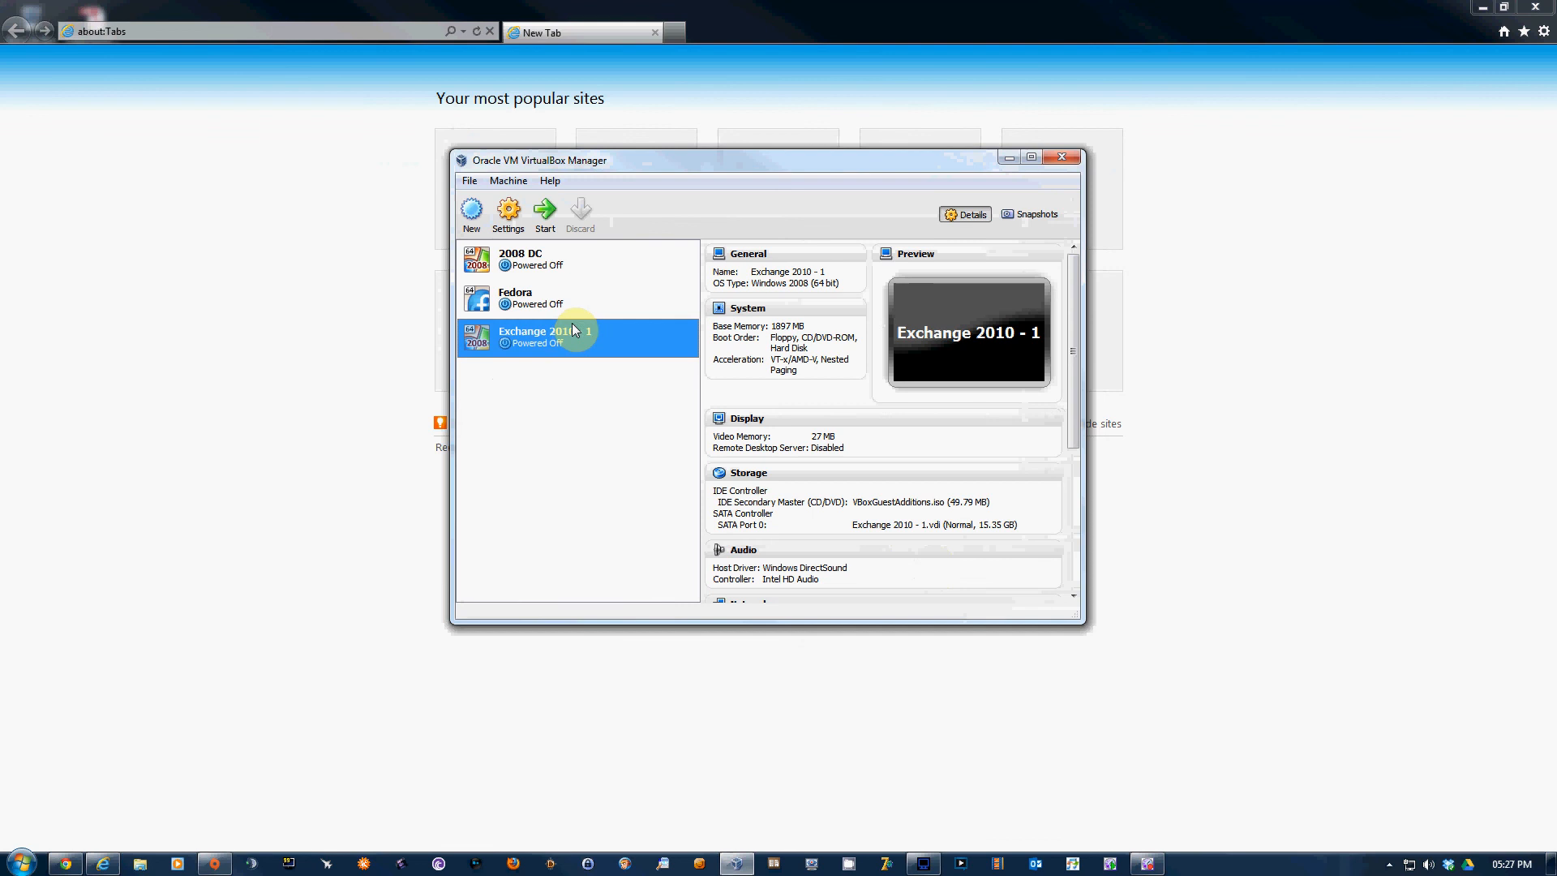
pyautogui.moveTo(562, 345)
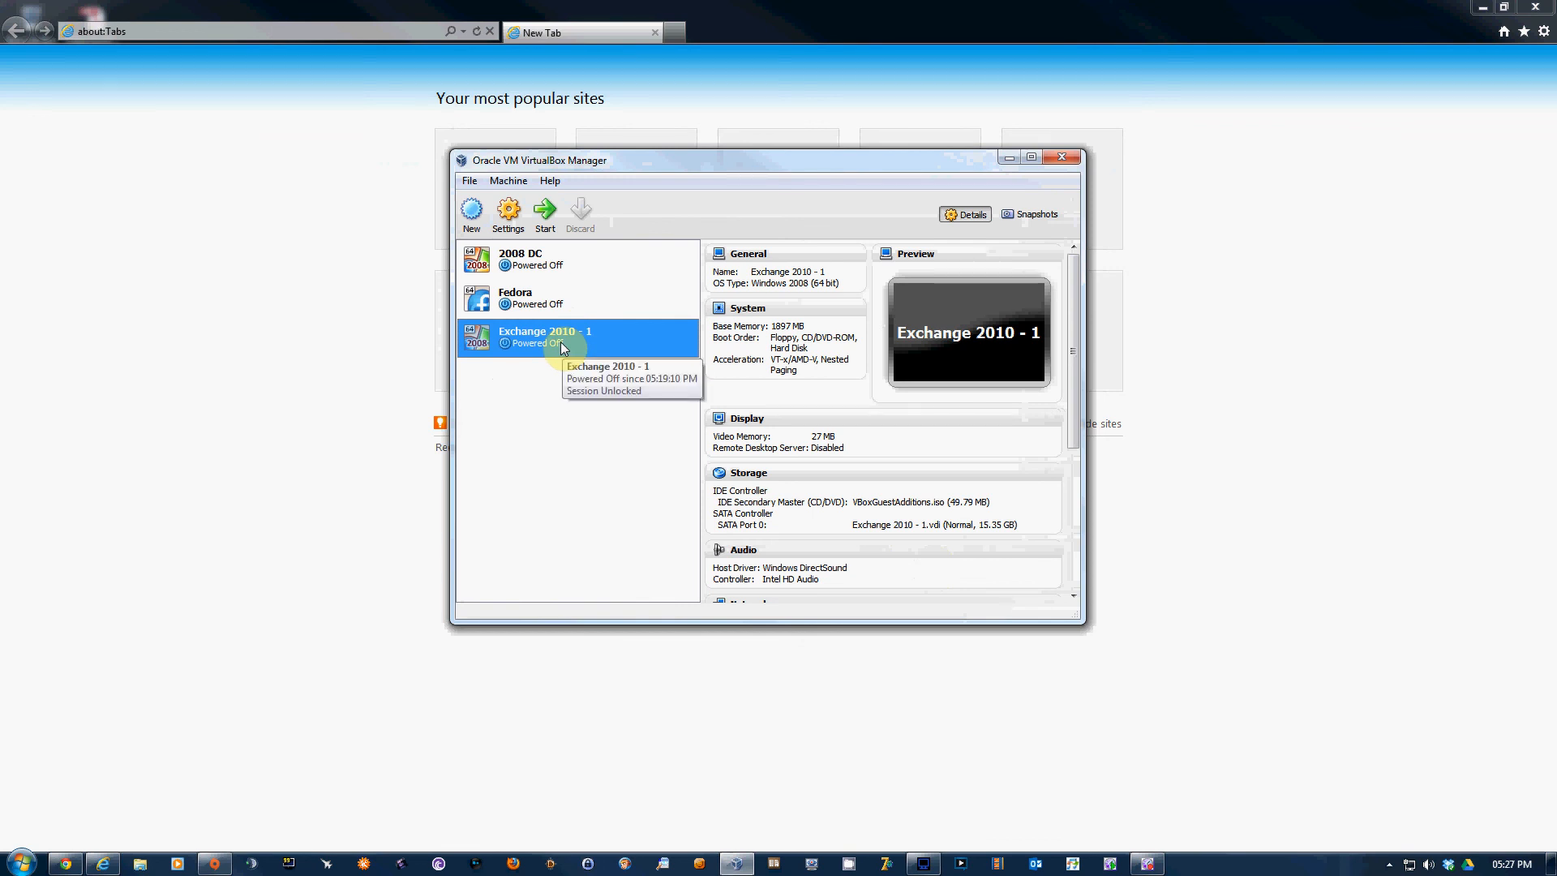
pyautogui.moveTo(593, 375)
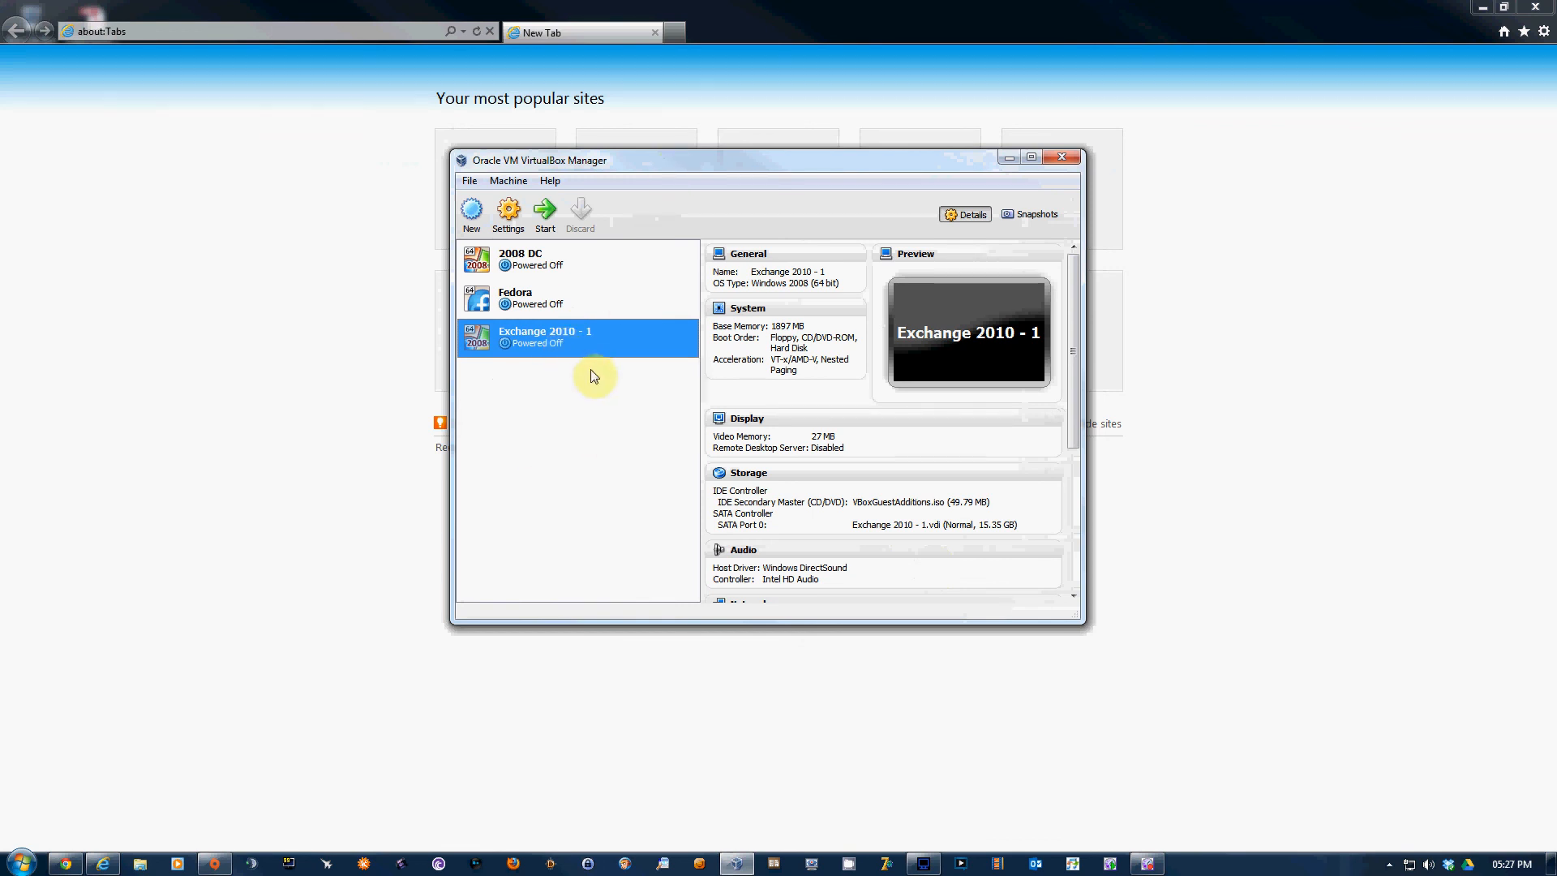
pyautogui.click(521, 258)
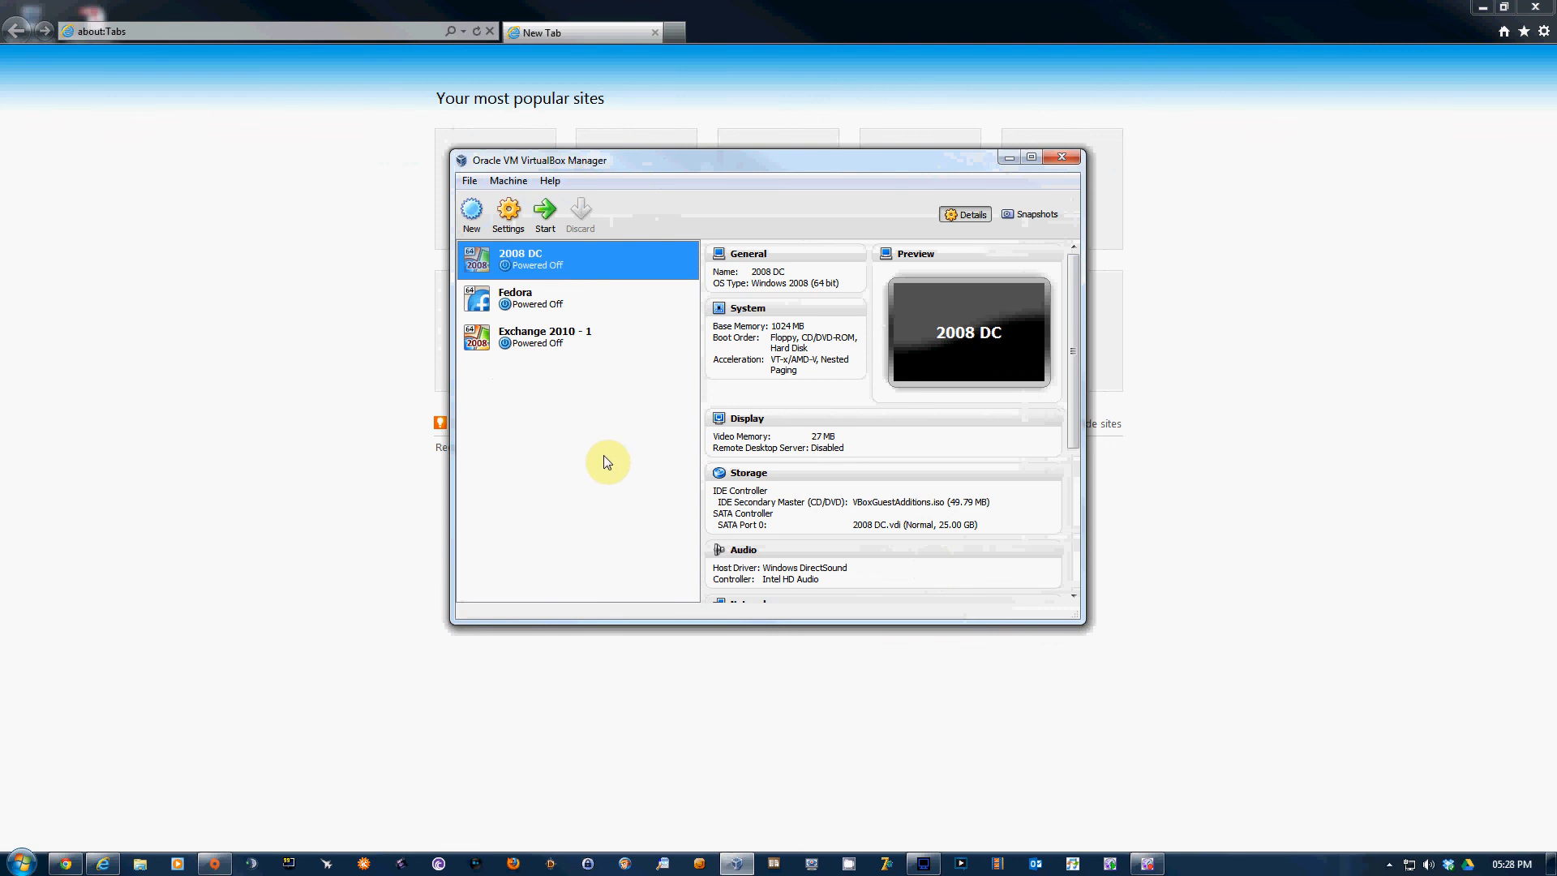
pyautogui.click(544, 337)
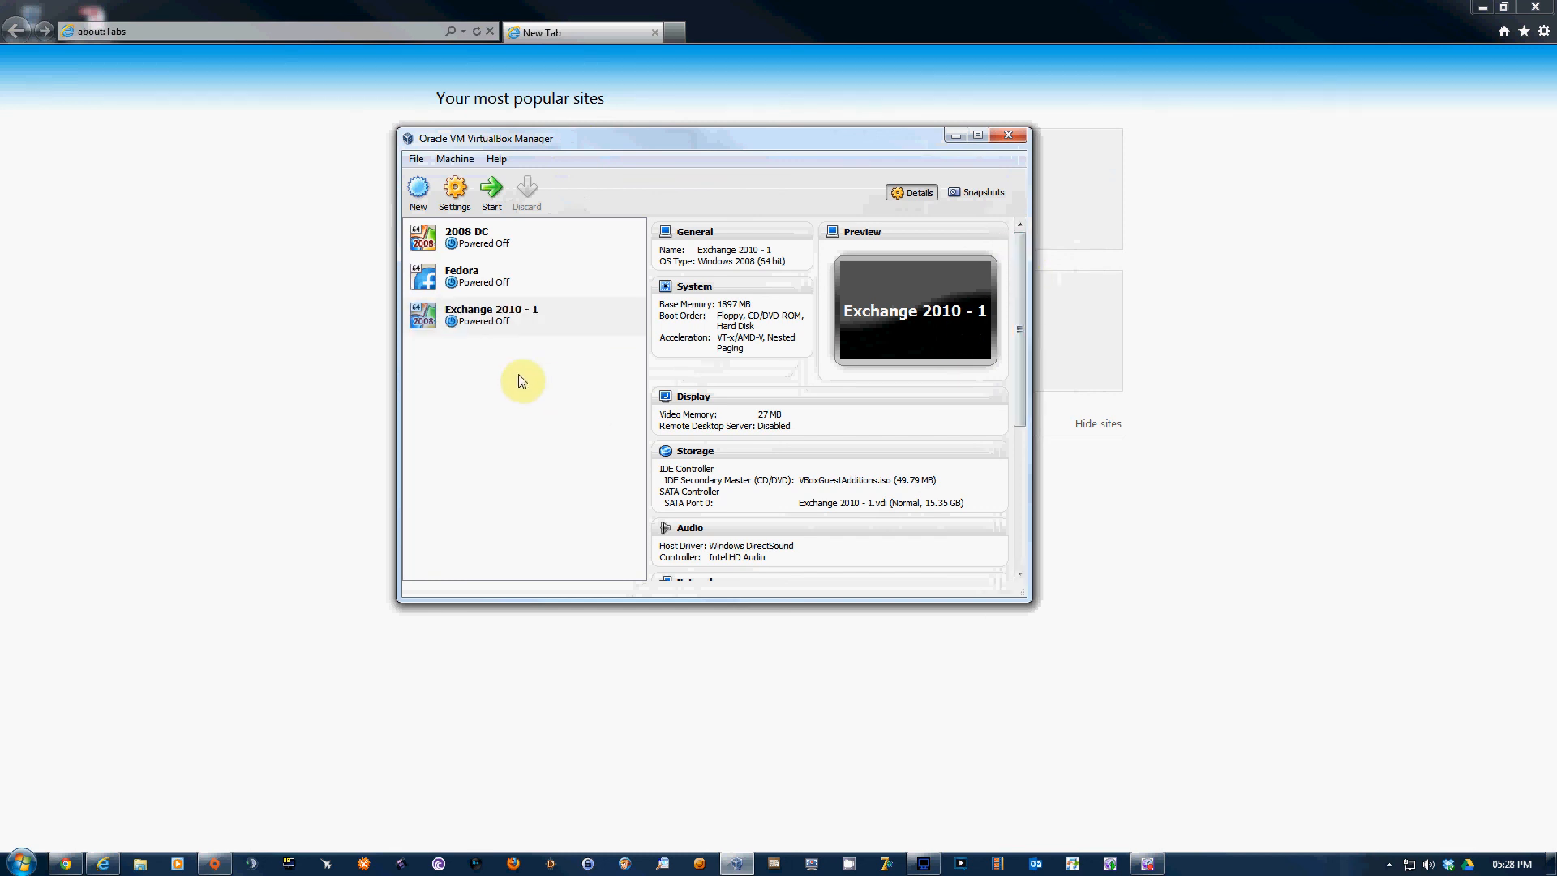
# - Show Exchange 2010 - 1's shared folders and select the existing ISO's share at E:\ISO's
pyautogui.rightClick(490, 313)
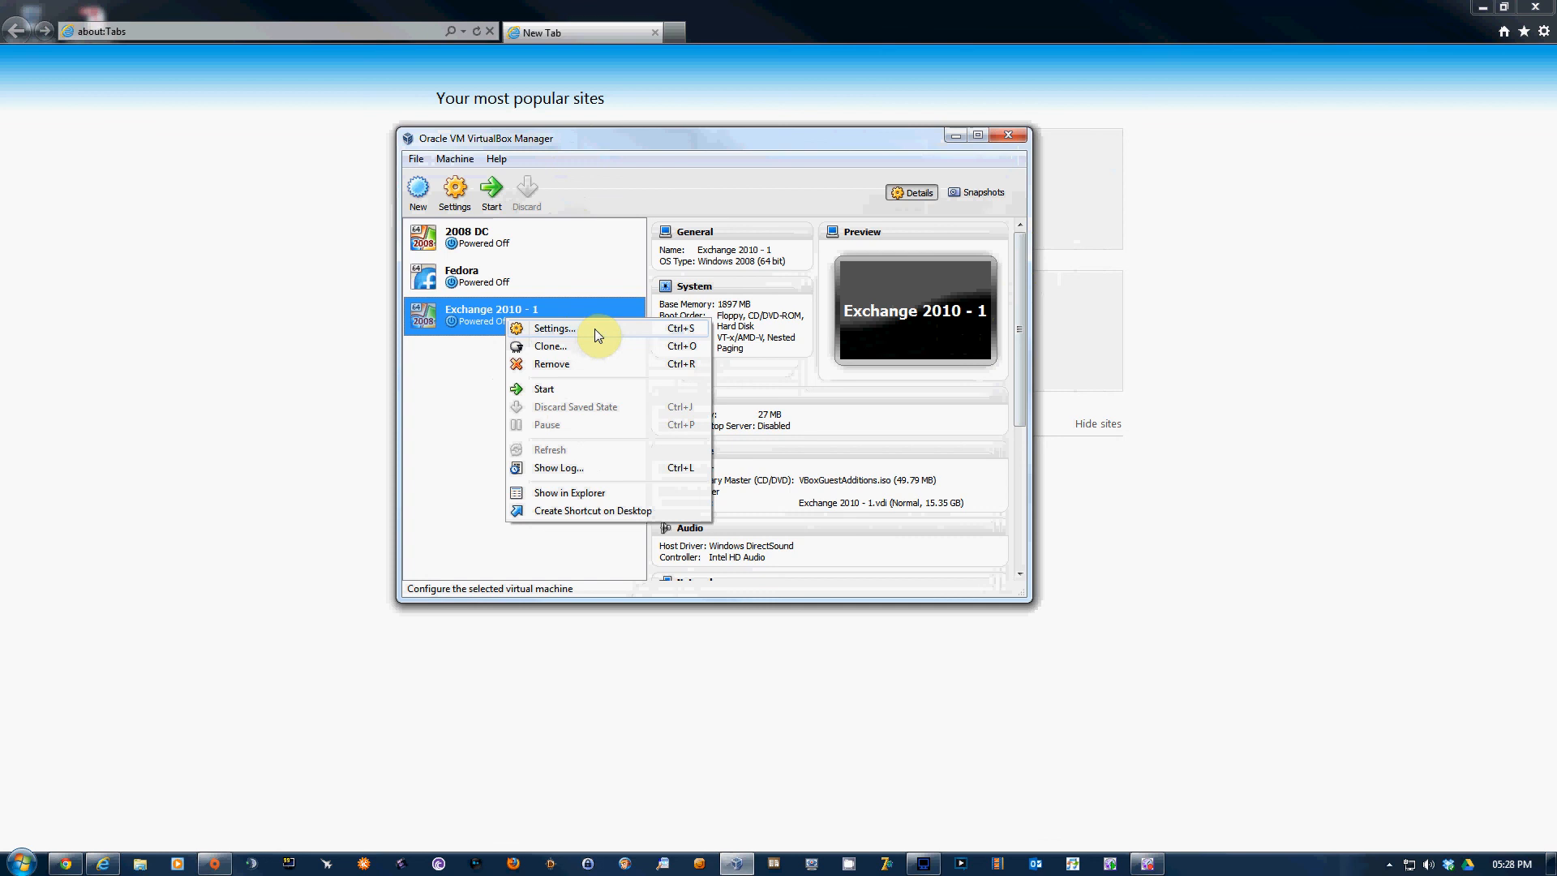
pyautogui.click(554, 328)
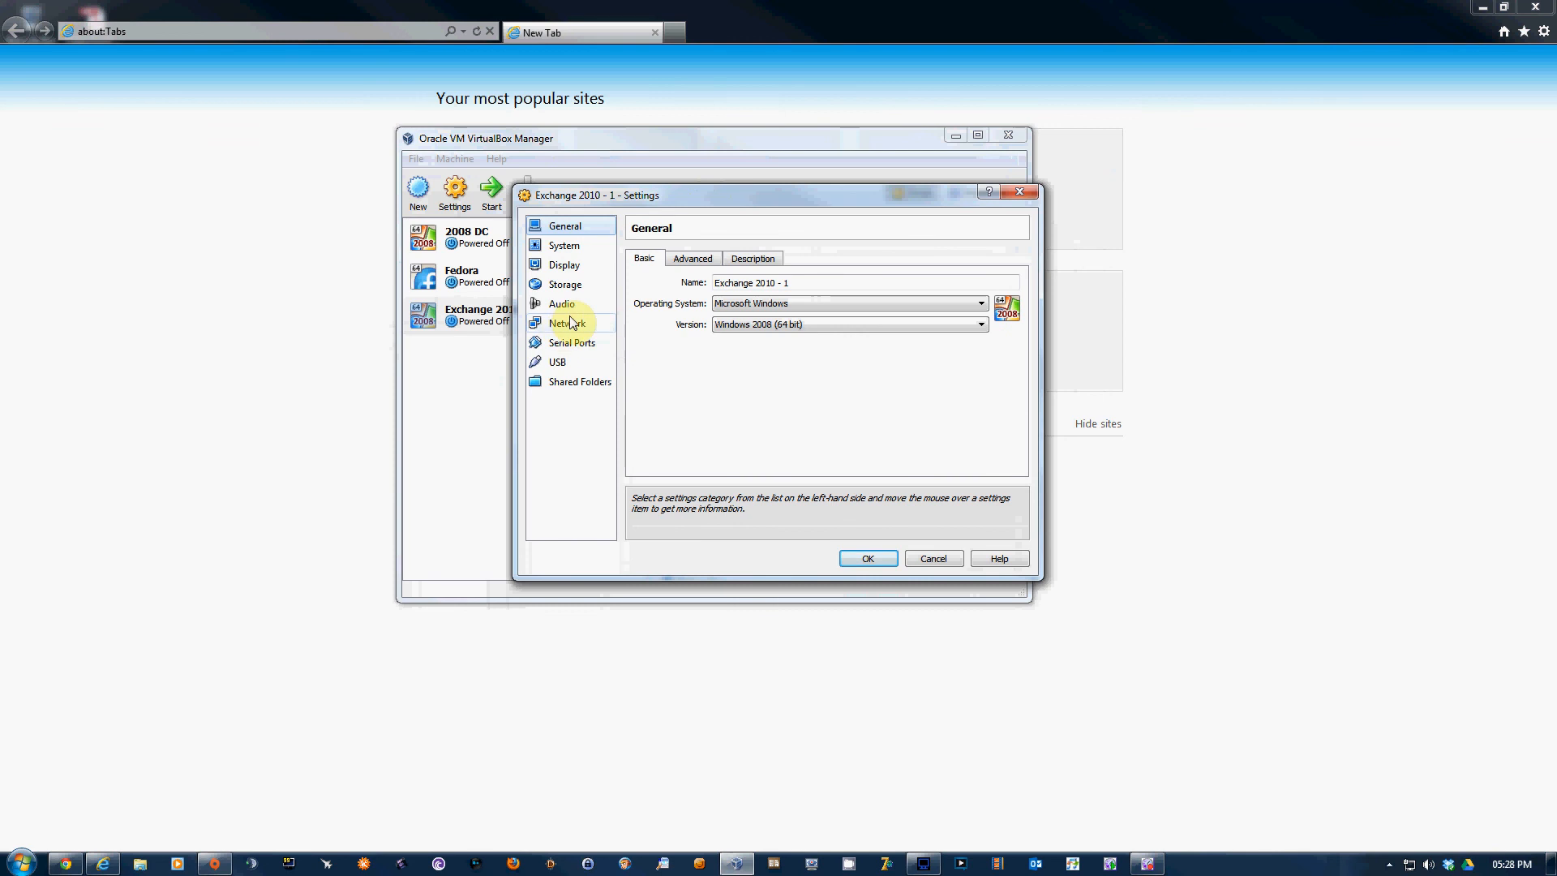
pyautogui.moveTo(571, 289)
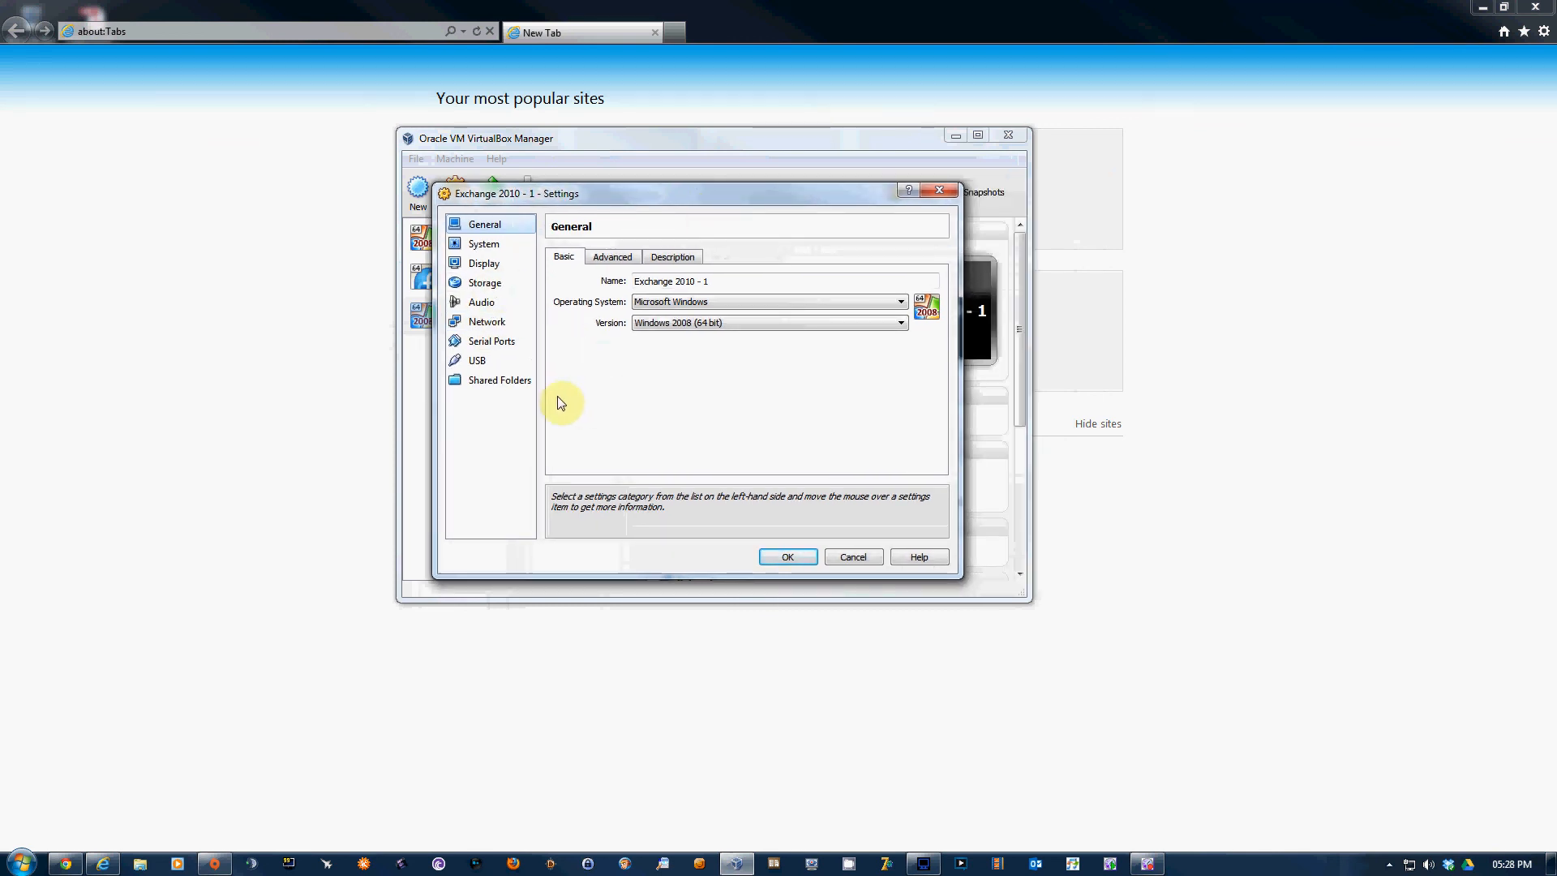
pyautogui.click(500, 380)
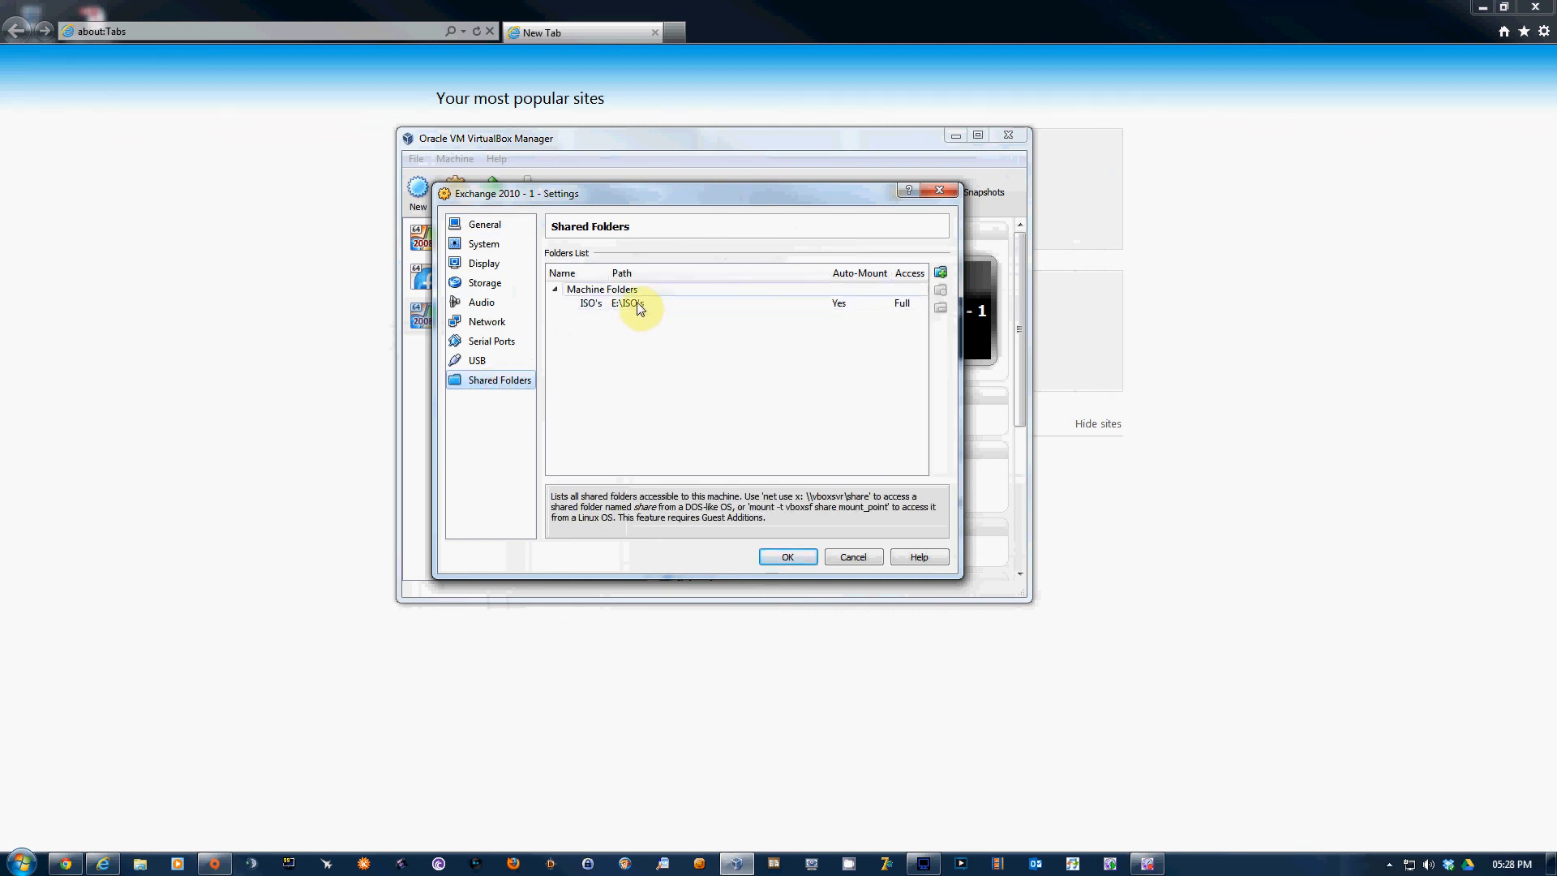
pyautogui.click(625, 303)
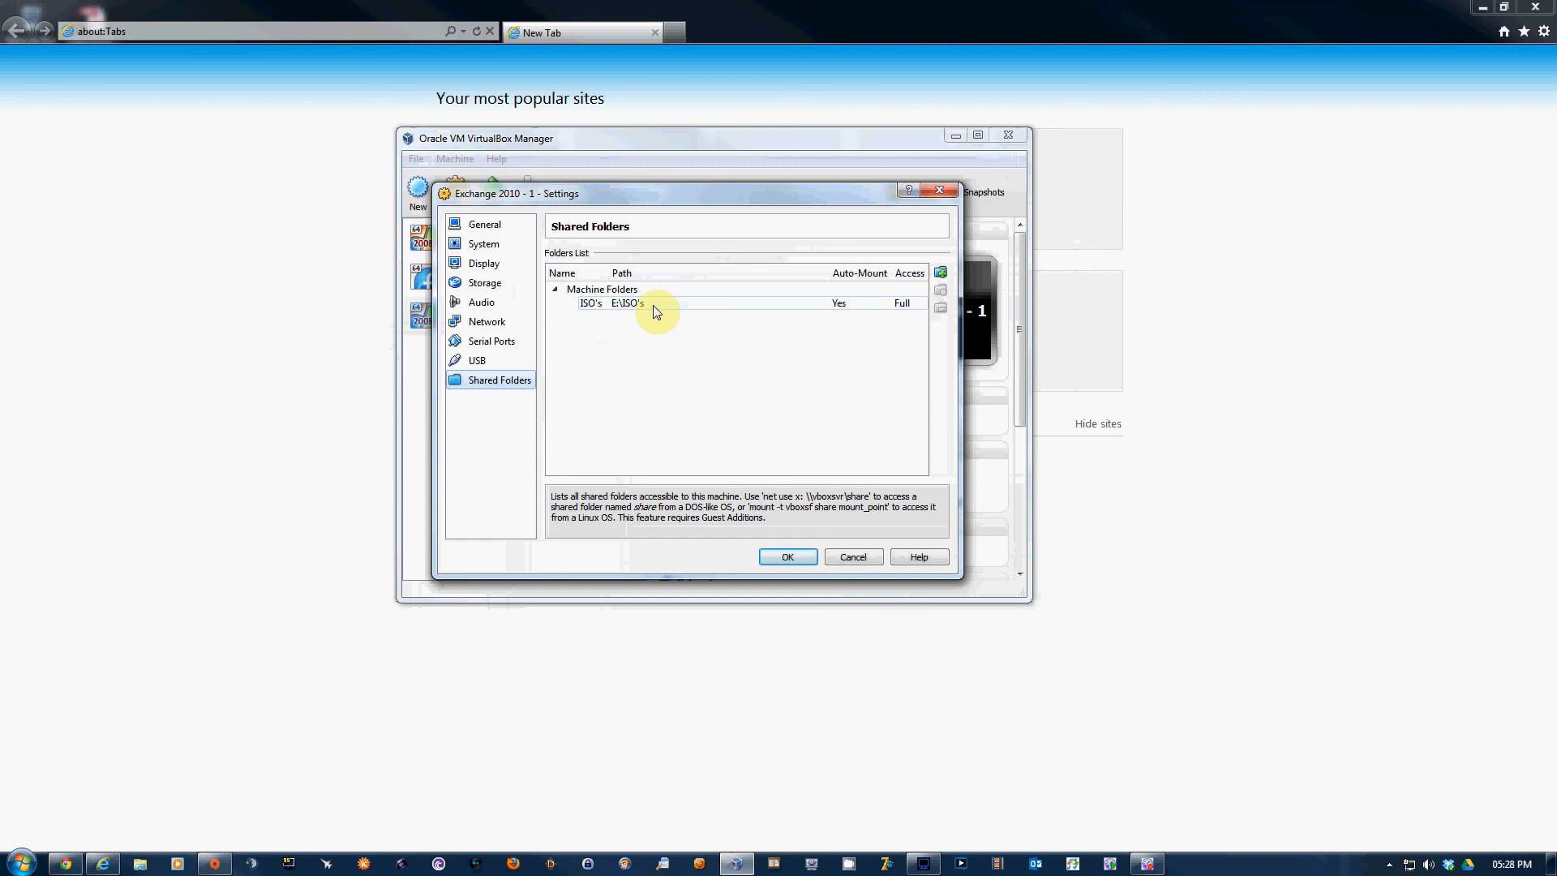
pyautogui.moveTo(939, 273)
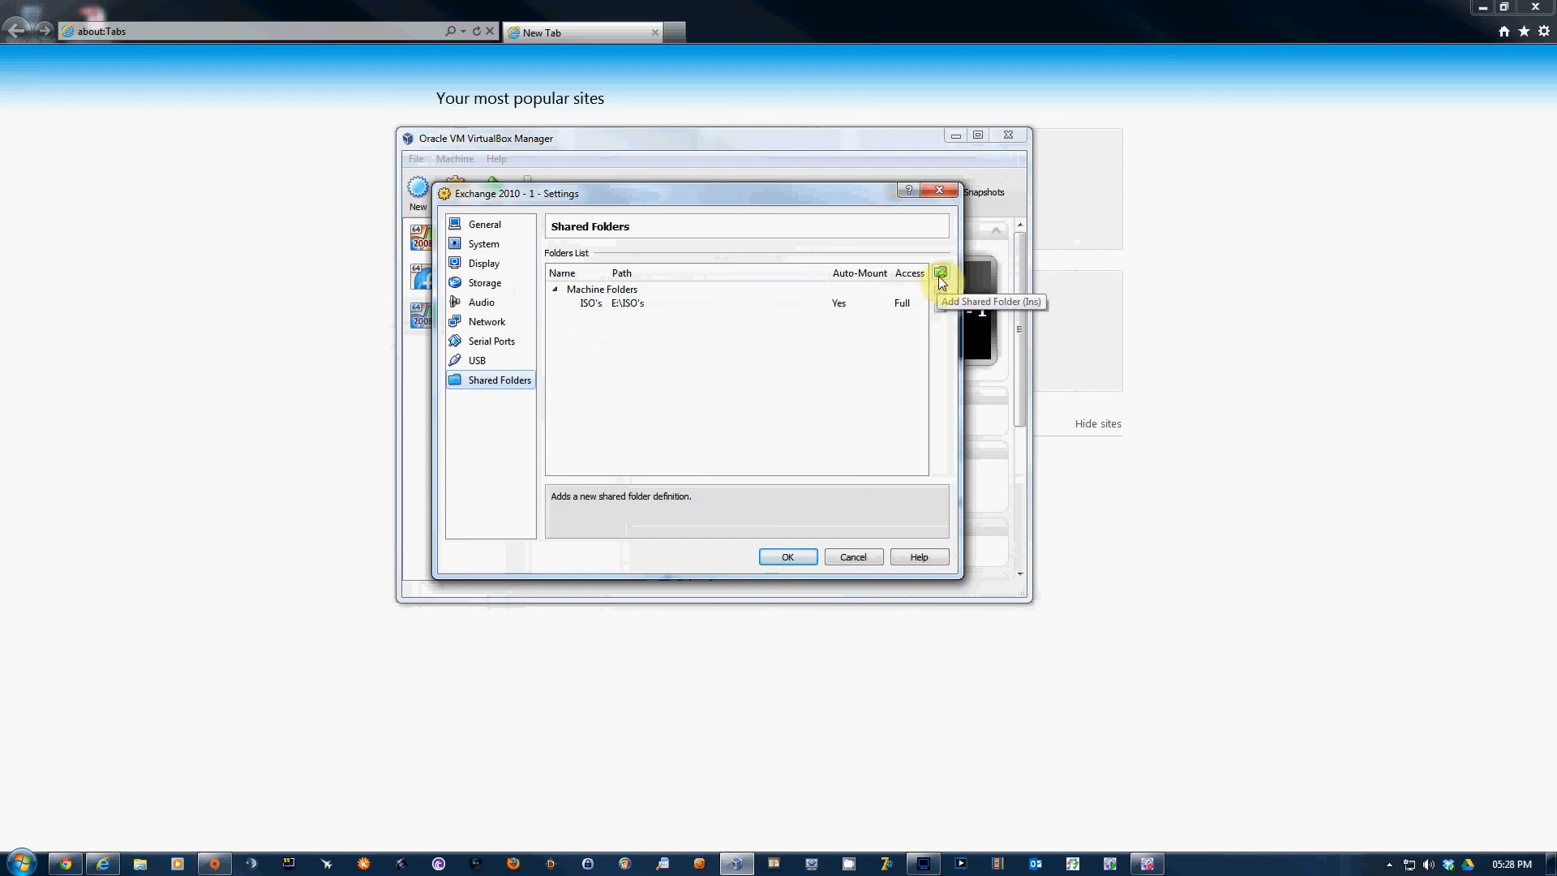
# - Begin a new shared folder for Exchange 2010 - 1 and bring up the host folder path choices
pyautogui.click(939, 272)
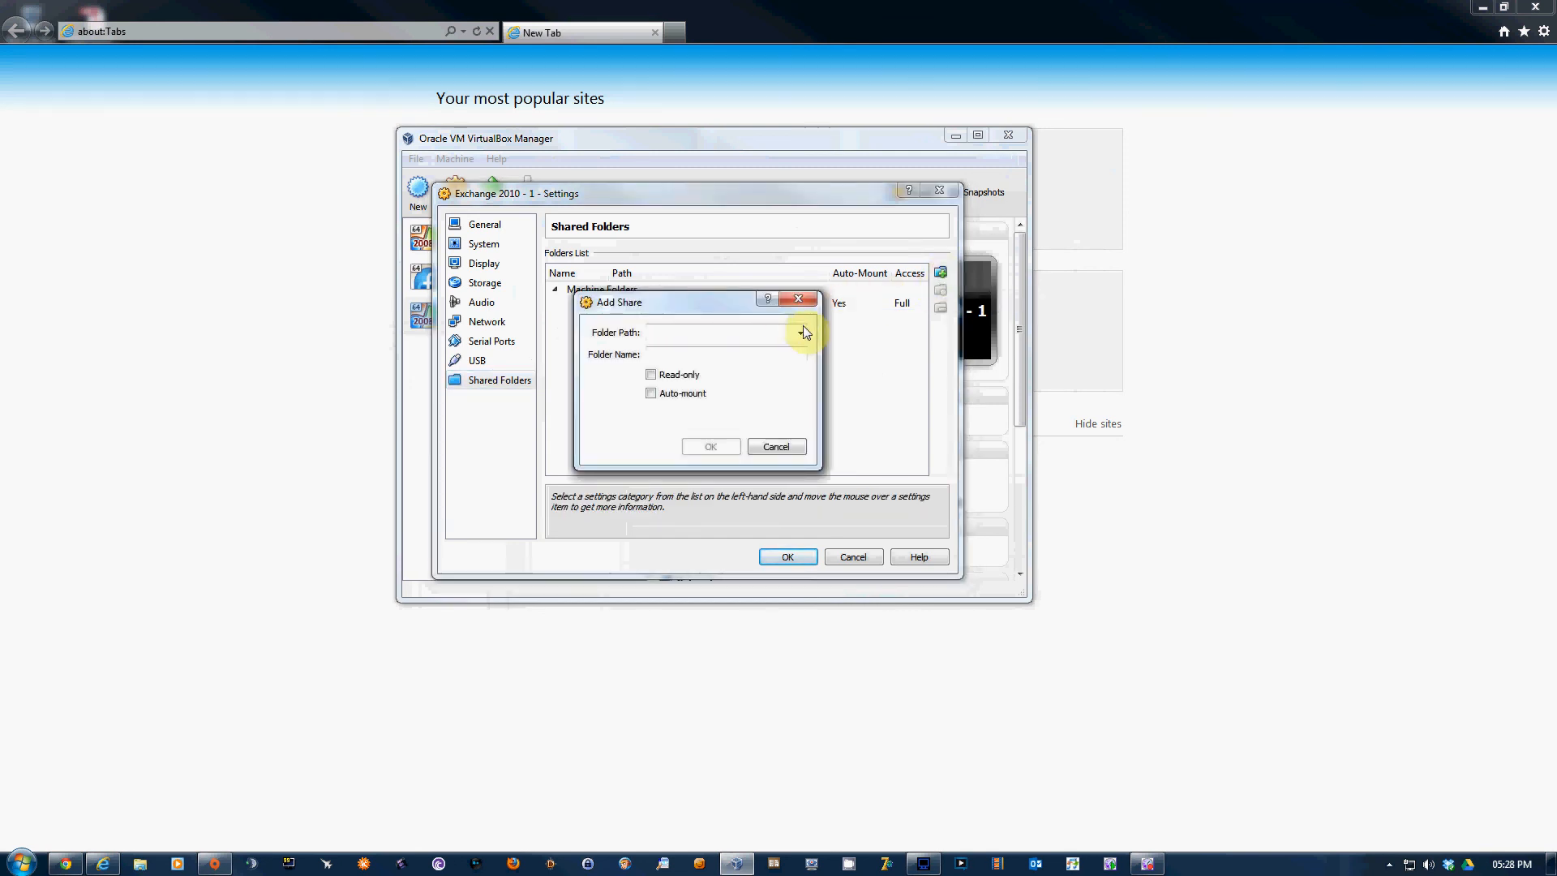
pyautogui.click(800, 332)
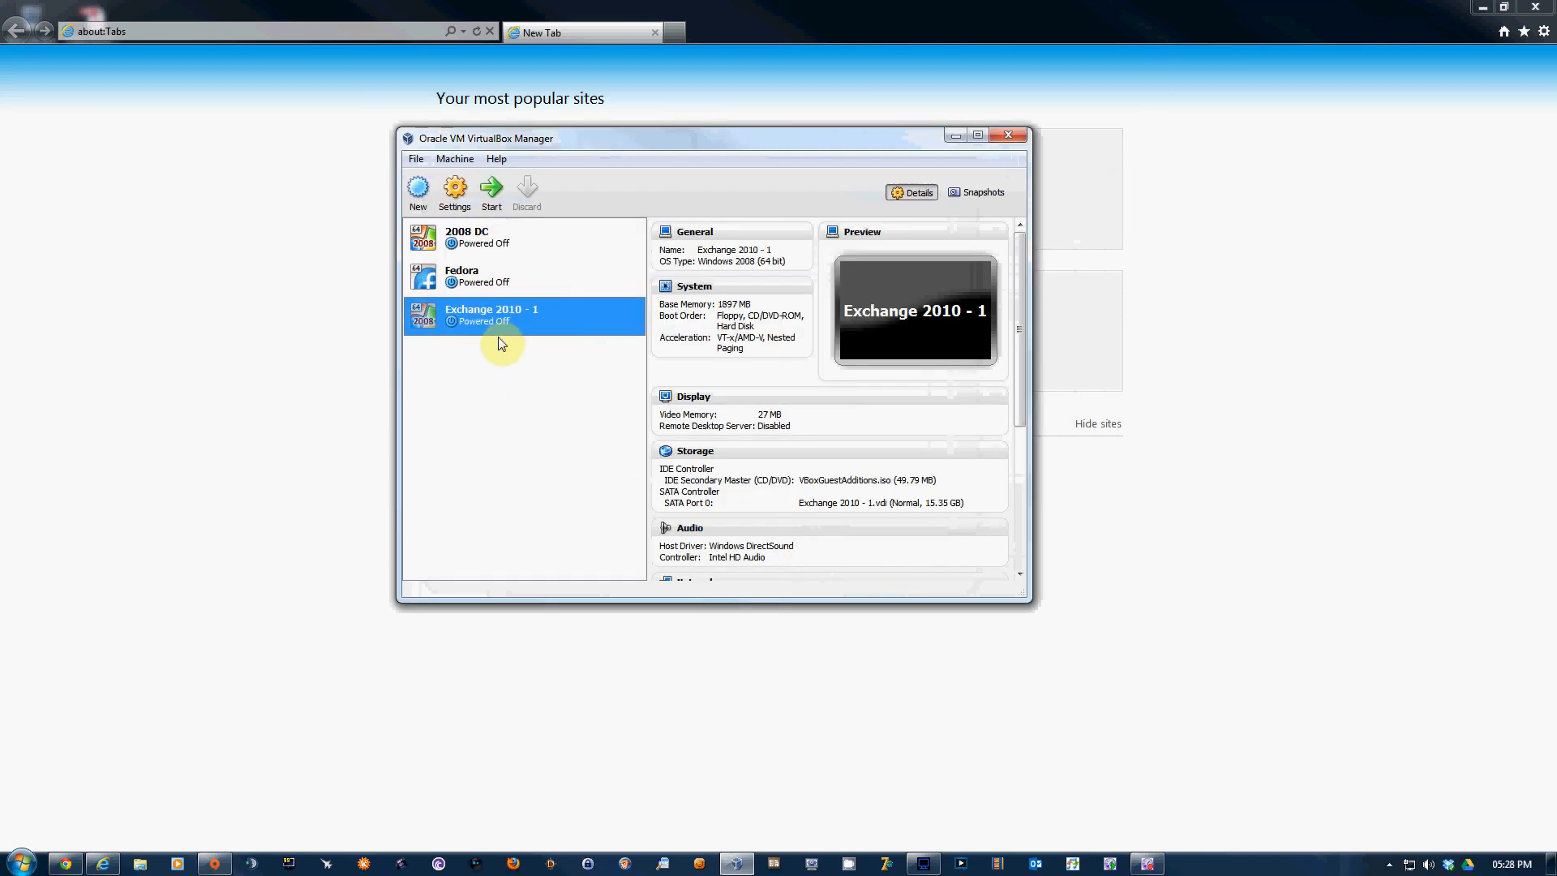
pyautogui.moveTo(531, 384)
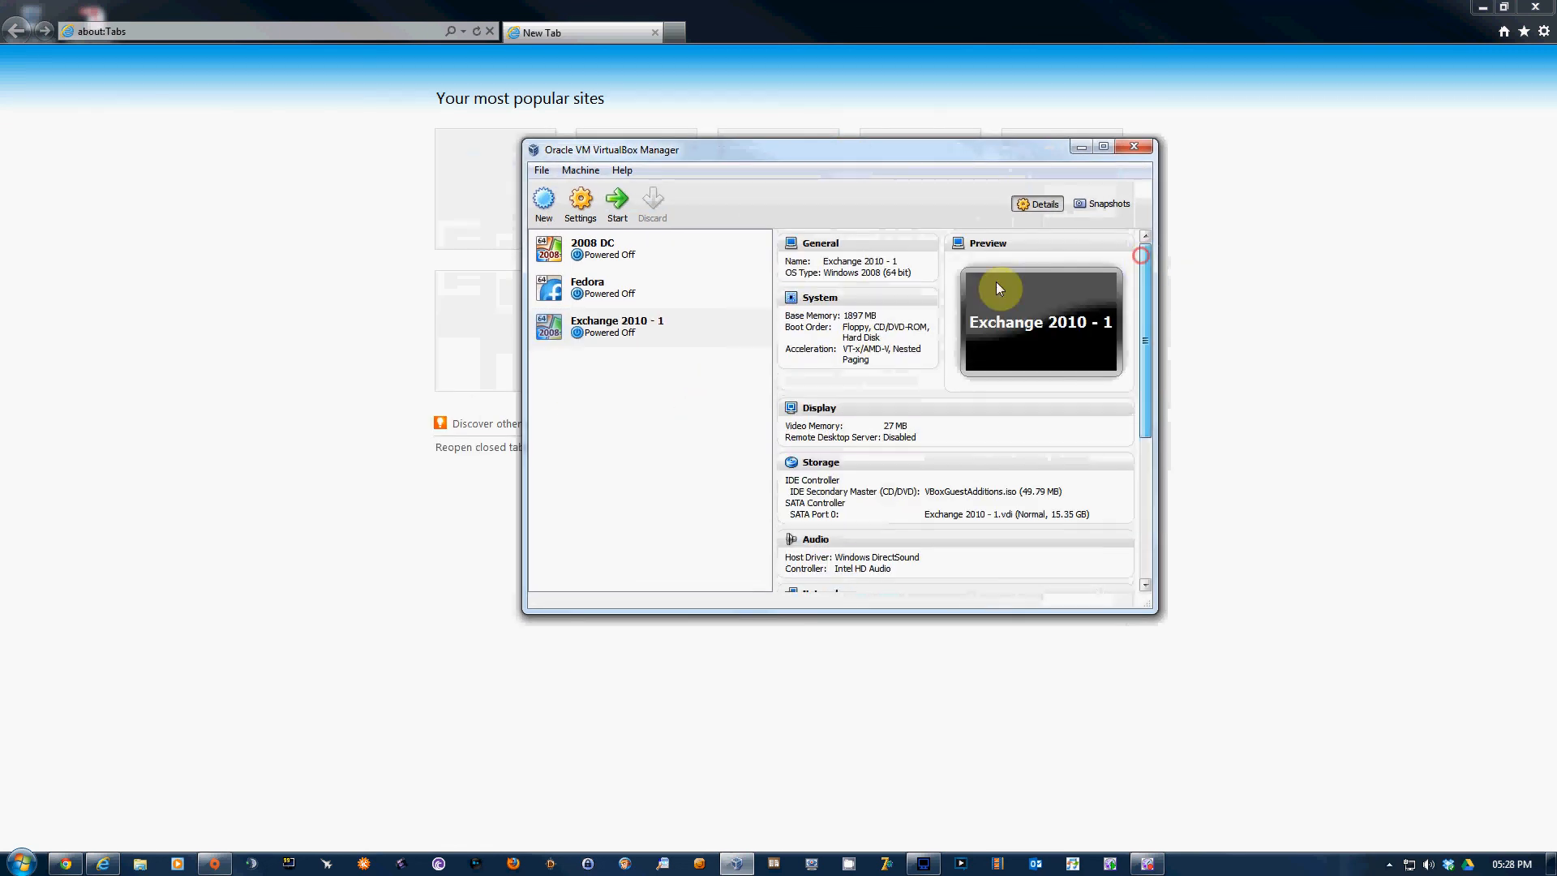
pyautogui.moveTo(839, 150); pyautogui.dragTo(645, 176)
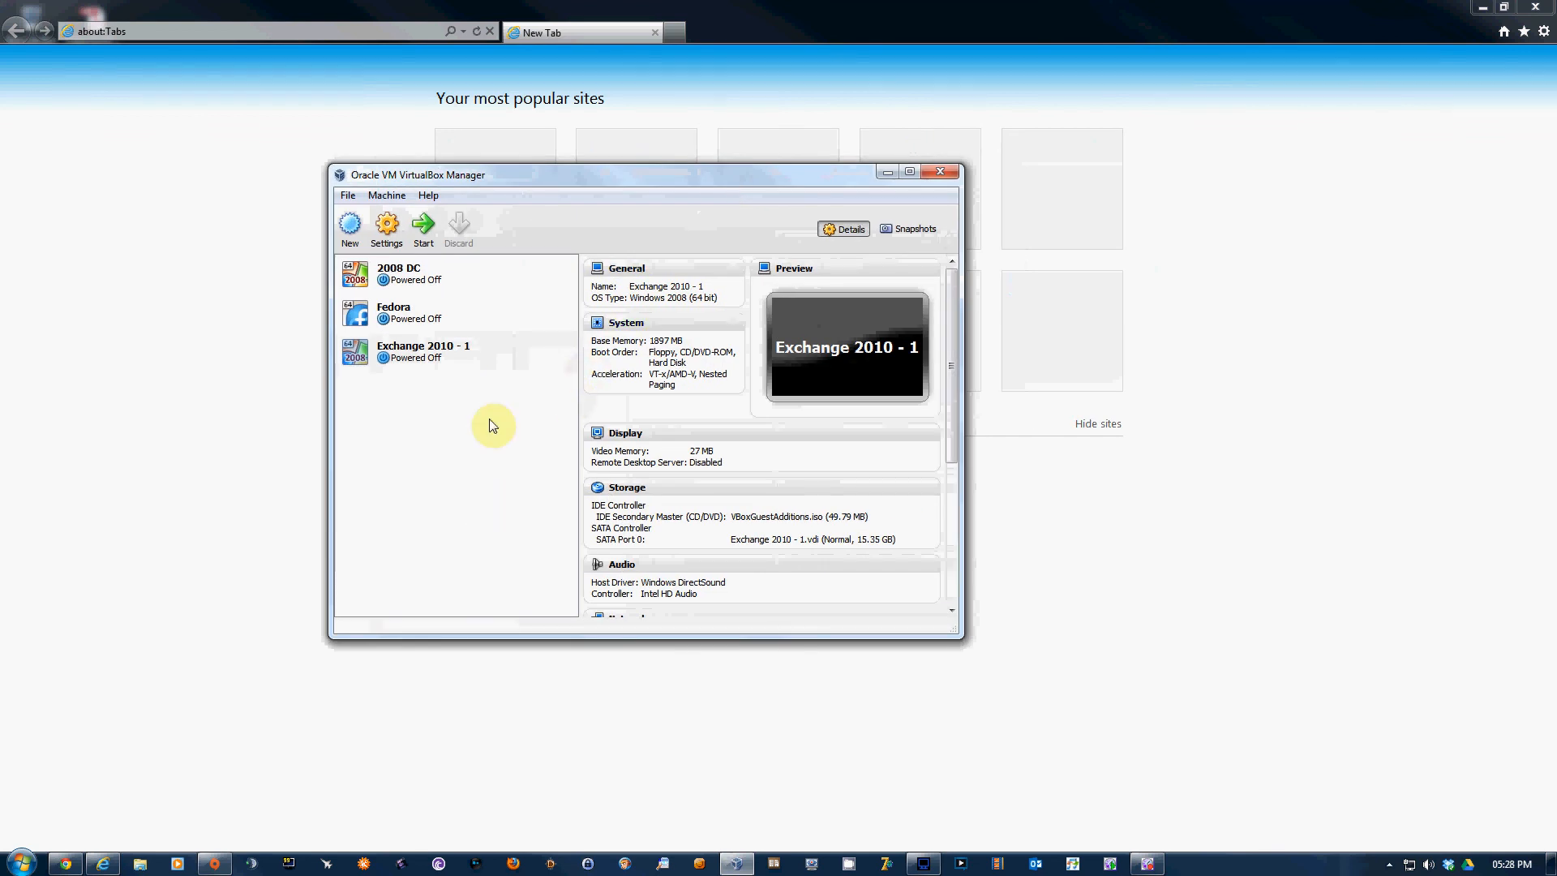